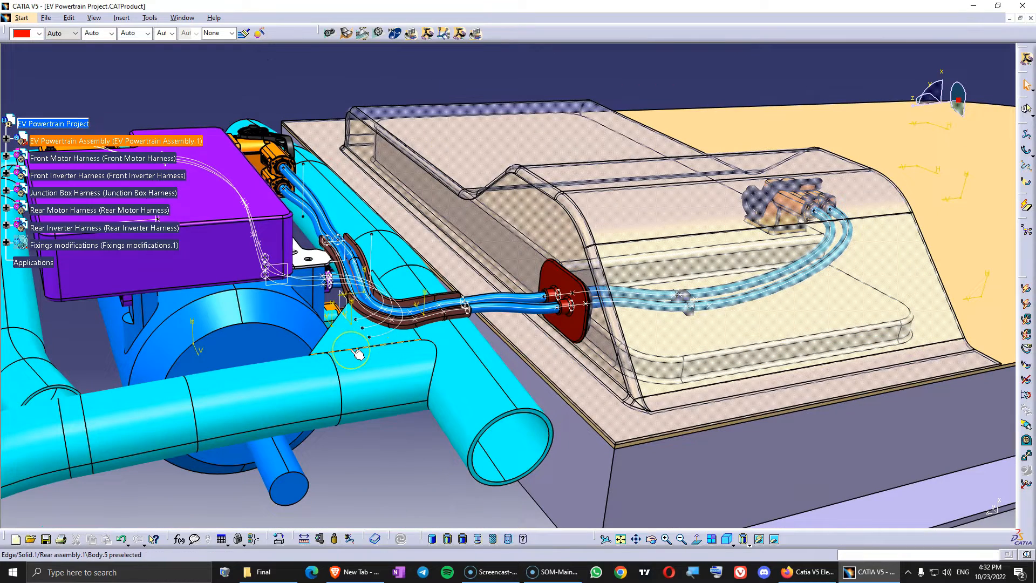
Step: Electrify the Rear Inverter Harness product with Multi-branchable5 as its geometrical bundle
{"action": "left_click", "coordinate": [102, 228]}
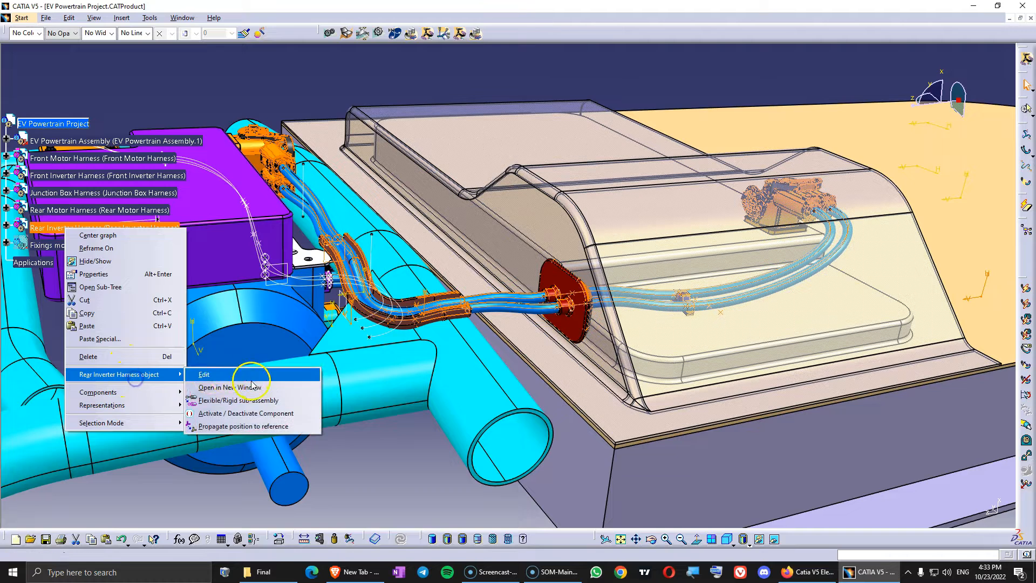
{"action": "left_click", "coordinate": [226, 387]}
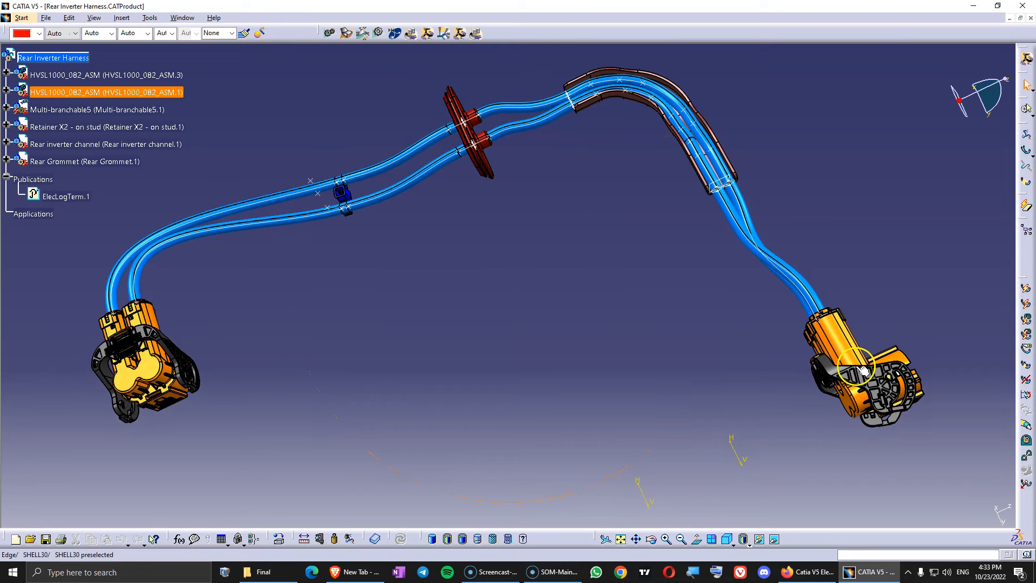
{"action": "left_click", "coordinate": [106, 74]}
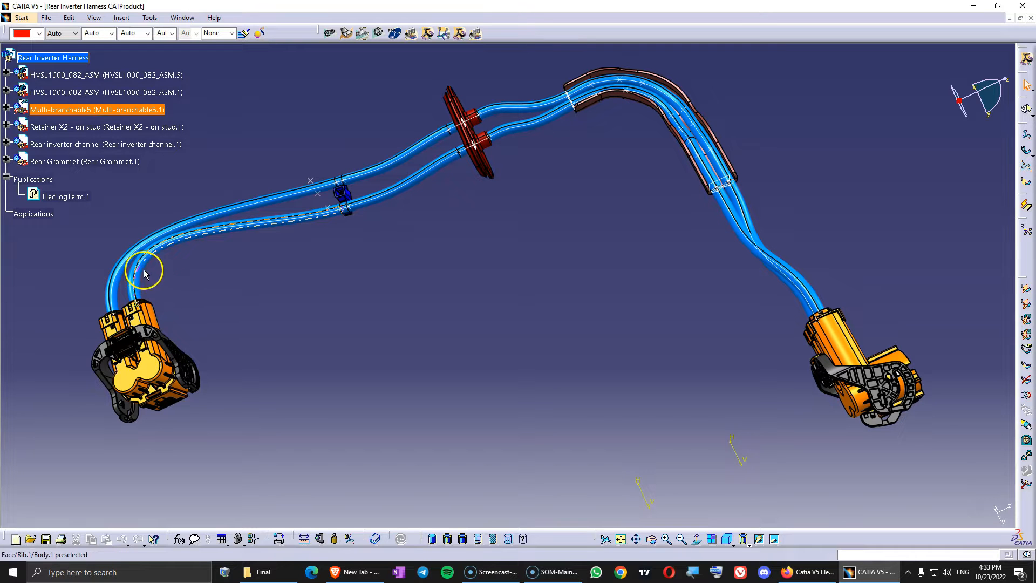
{"action": "mouse_move", "coordinate": [558, 100]}
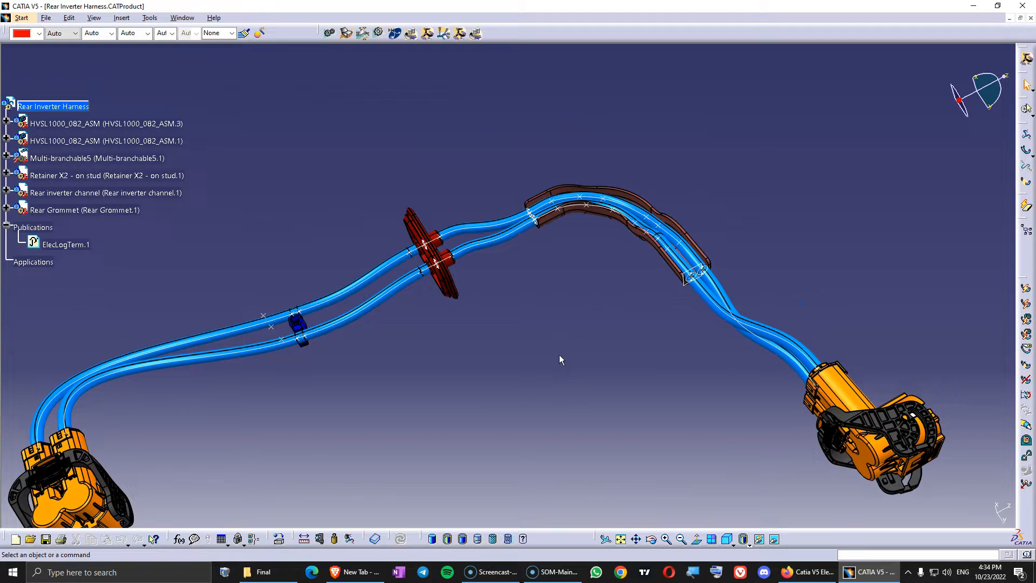
{"action": "mouse_move", "coordinate": [53, 106]}
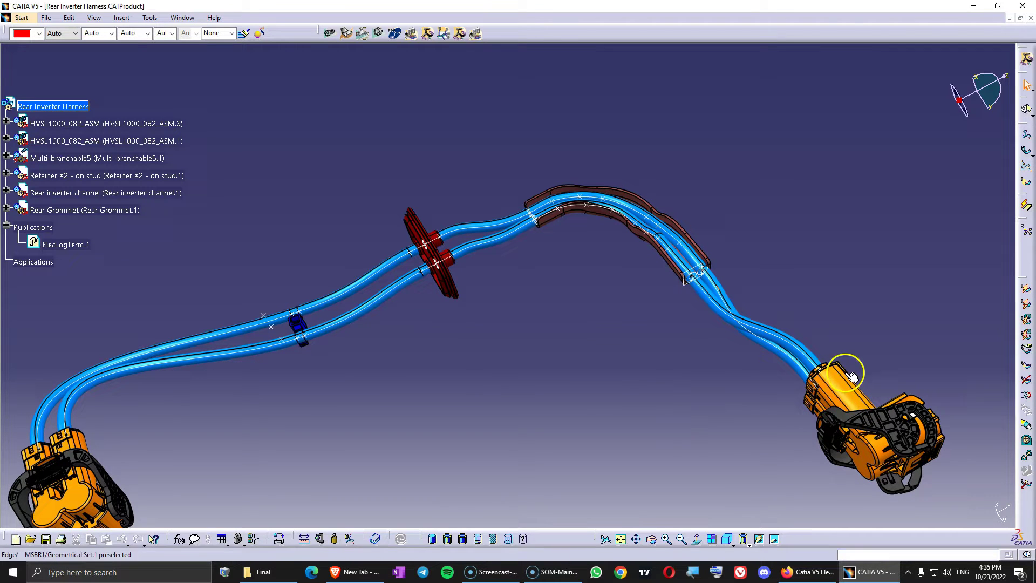
{"action": "left_click", "coordinate": [53, 107]}
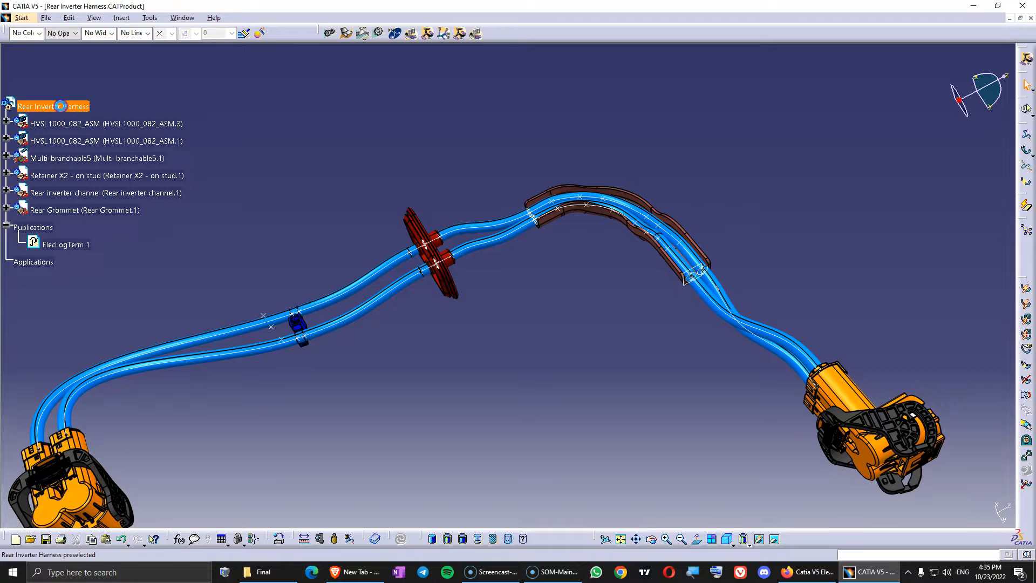
{"action": "mouse_move", "coordinate": [26, 111]}
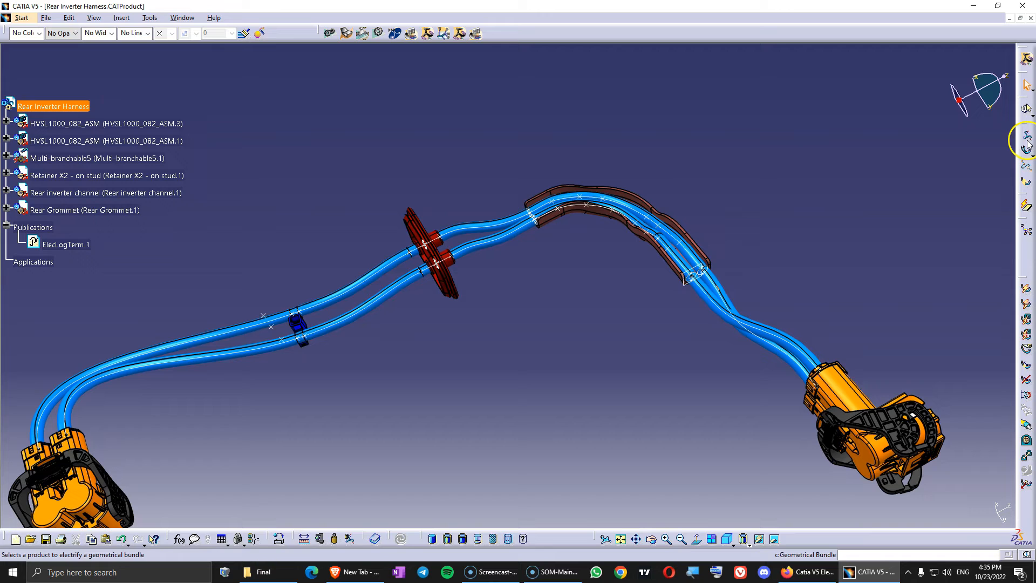
{"action": "mouse_move", "coordinate": [1026, 140]}
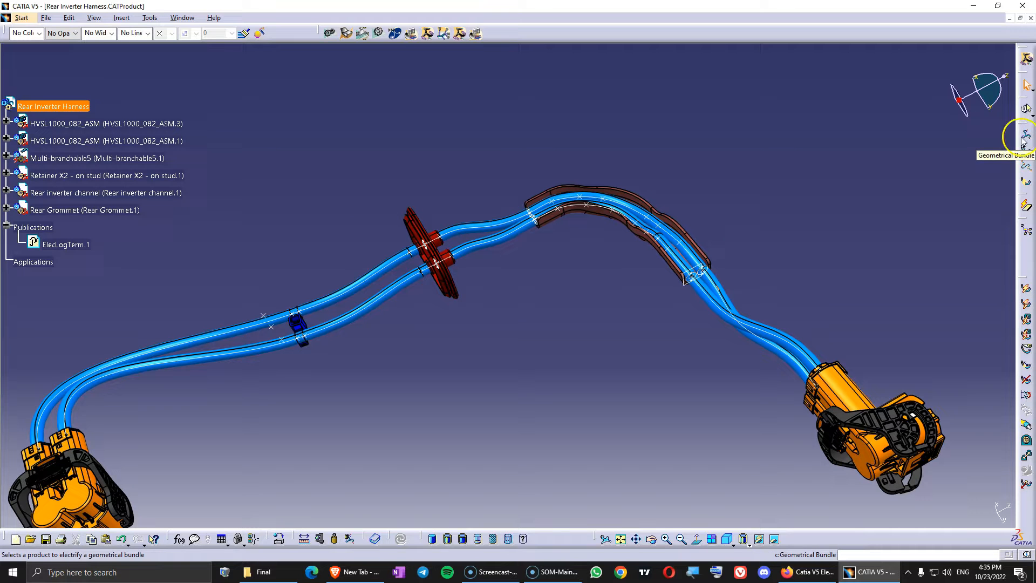
{"action": "mouse_move", "coordinate": [52, 107]}
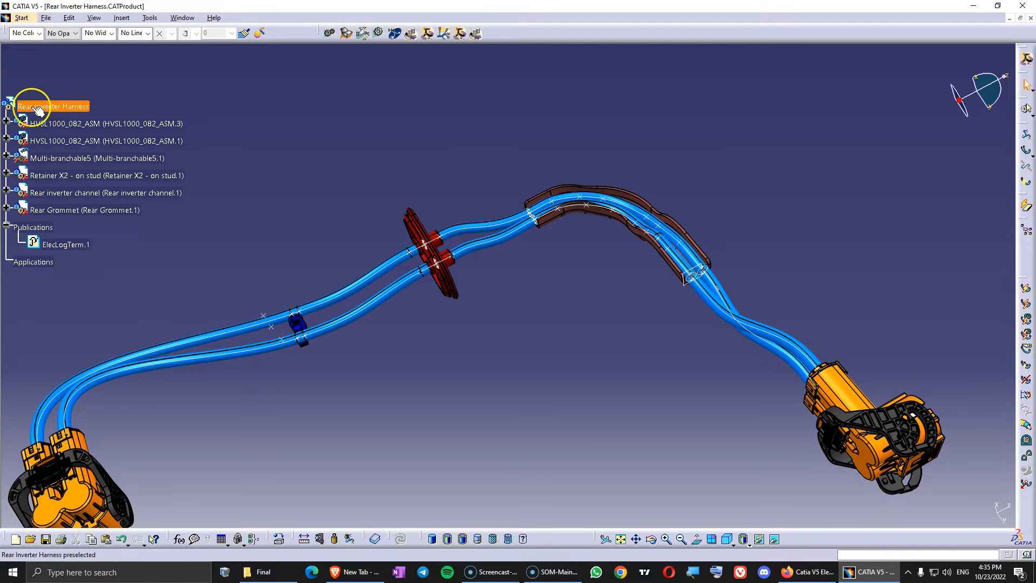
{"action": "mouse_move", "coordinate": [39, 102]}
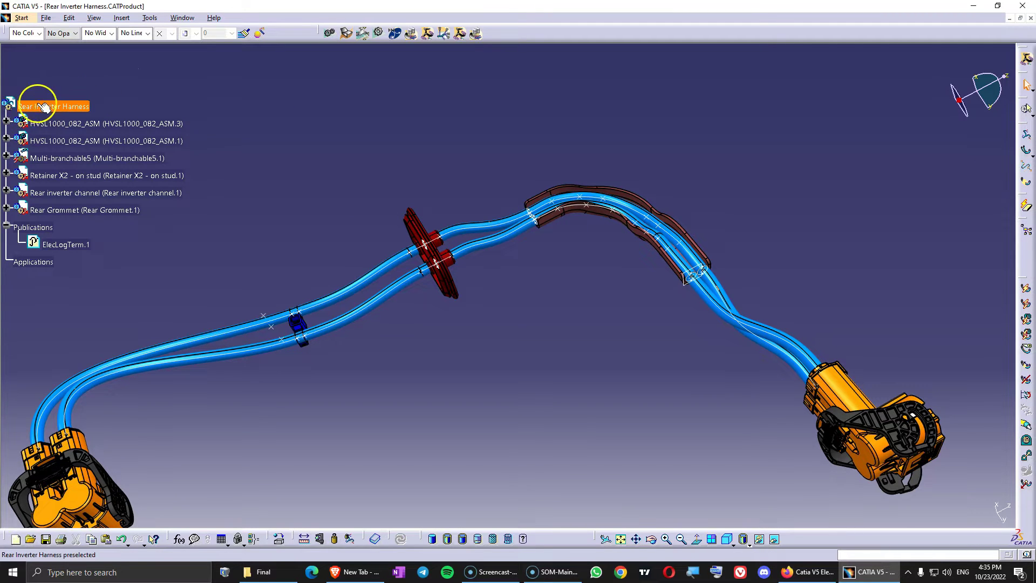
{"action": "left_click", "coordinate": [51, 107]}
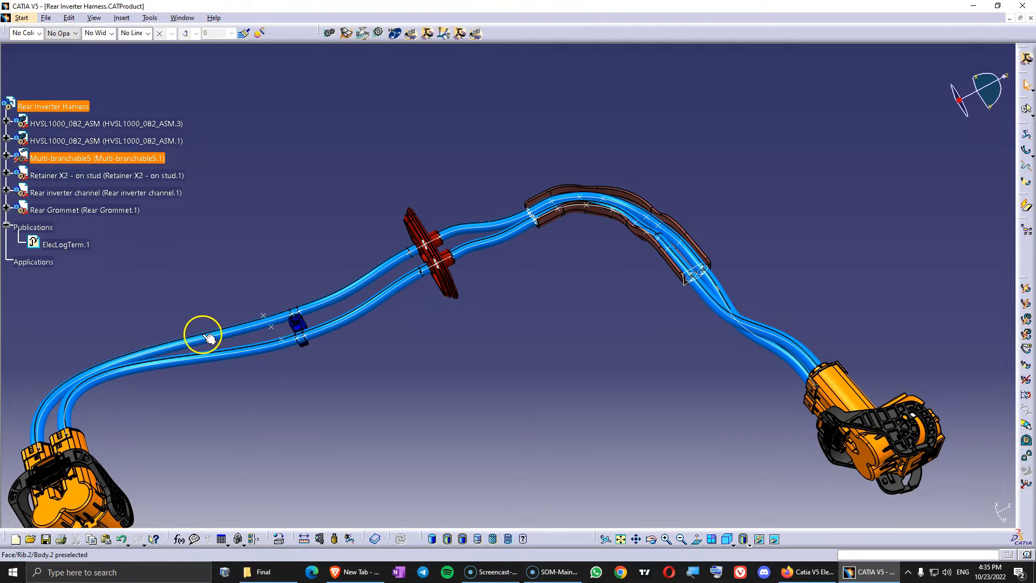
{"action": "left_click", "coordinate": [96, 157]}
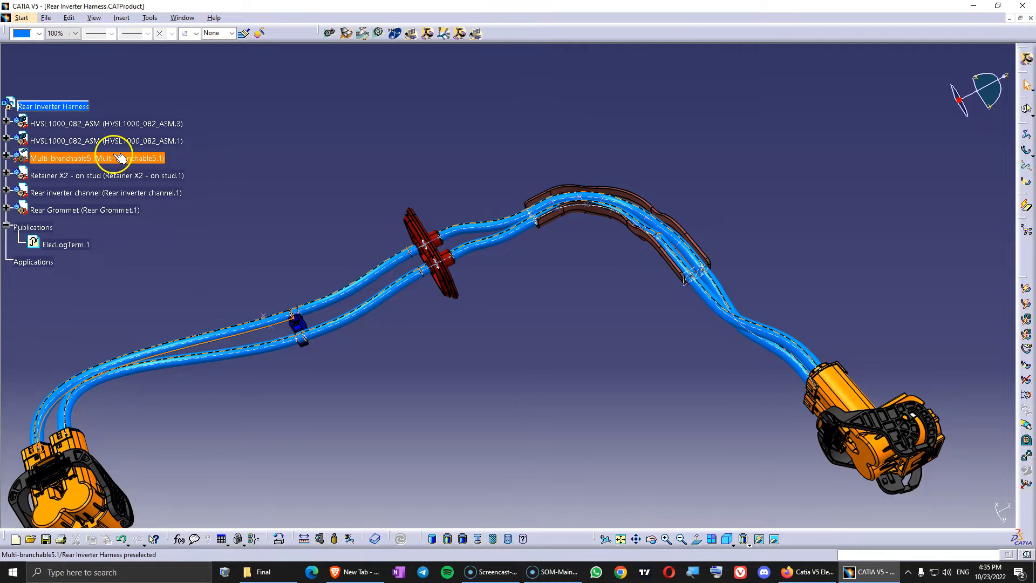
{"action": "mouse_move", "coordinate": [53, 107]}
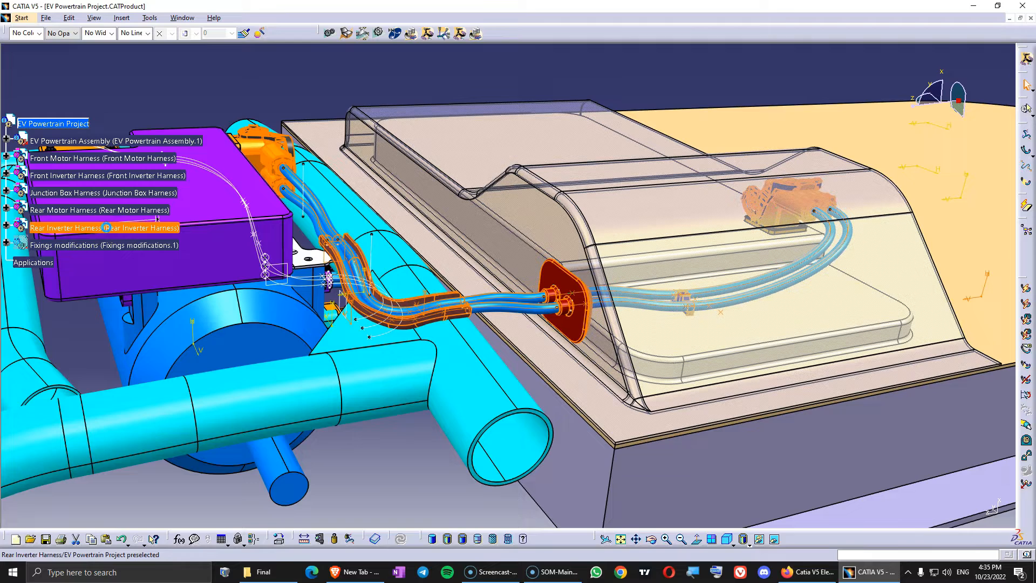
{"action": "mouse_move", "coordinate": [316, 207]}
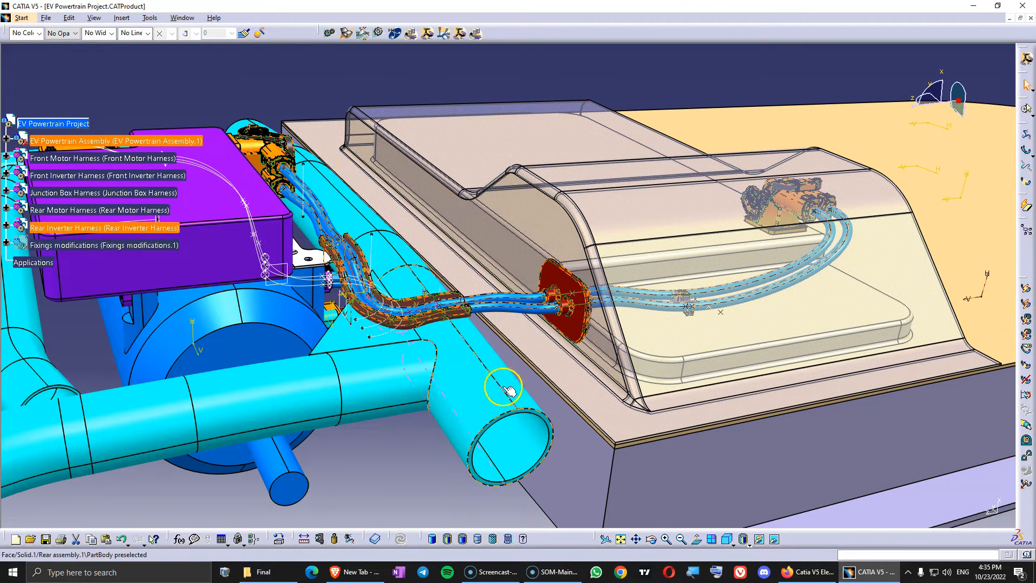
{"action": "mouse_move", "coordinate": [522, 161]}
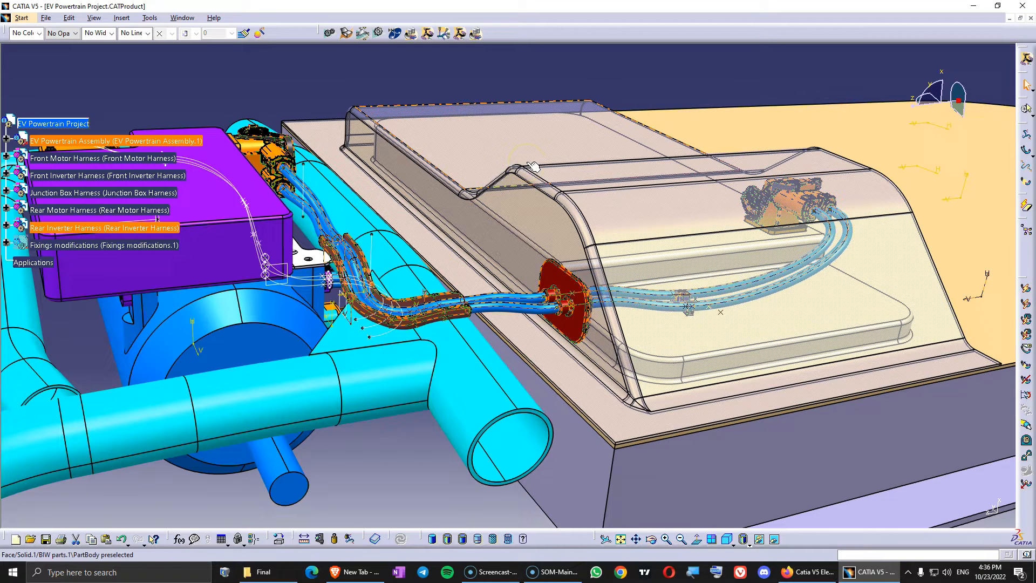
Step: Toggle Fixings modifications visibility and select a retainer to expand the Junction Box Harness contents
{"action": "left_click", "coordinate": [52, 123]}
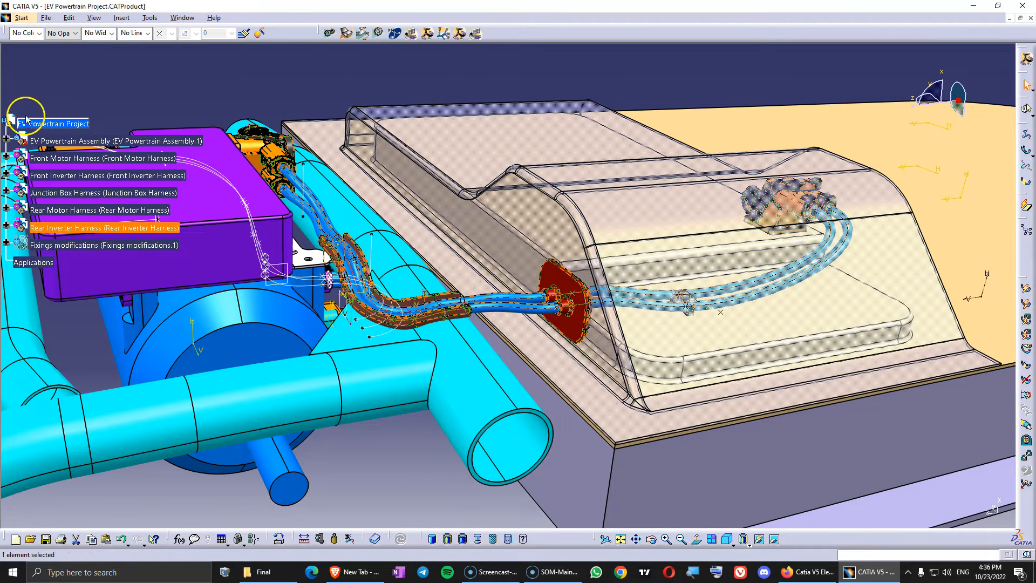
{"action": "mouse_move", "coordinate": [16, 172]}
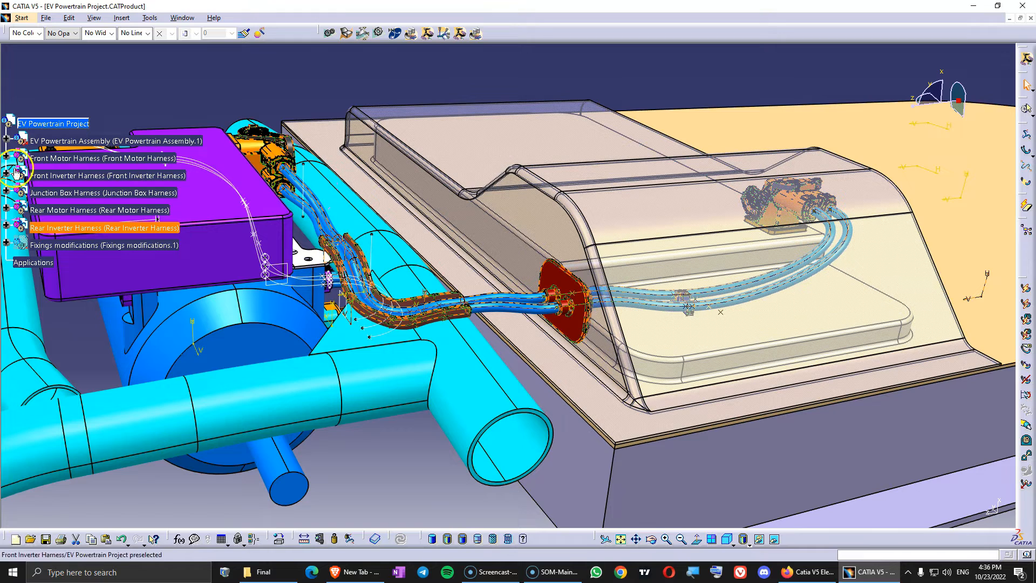
{"action": "left_click", "coordinate": [113, 140]}
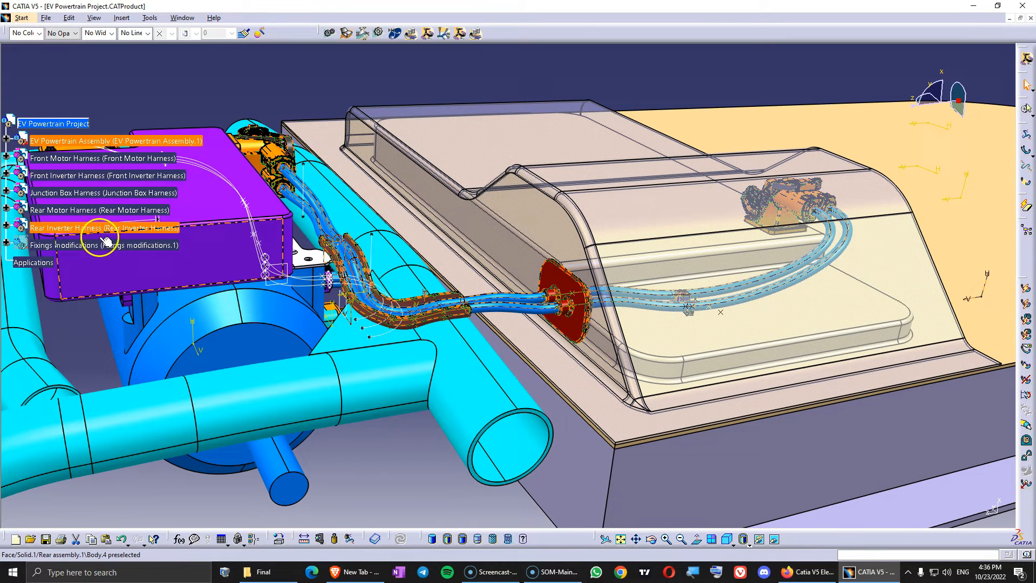
{"action": "mouse_move", "coordinate": [99, 242]}
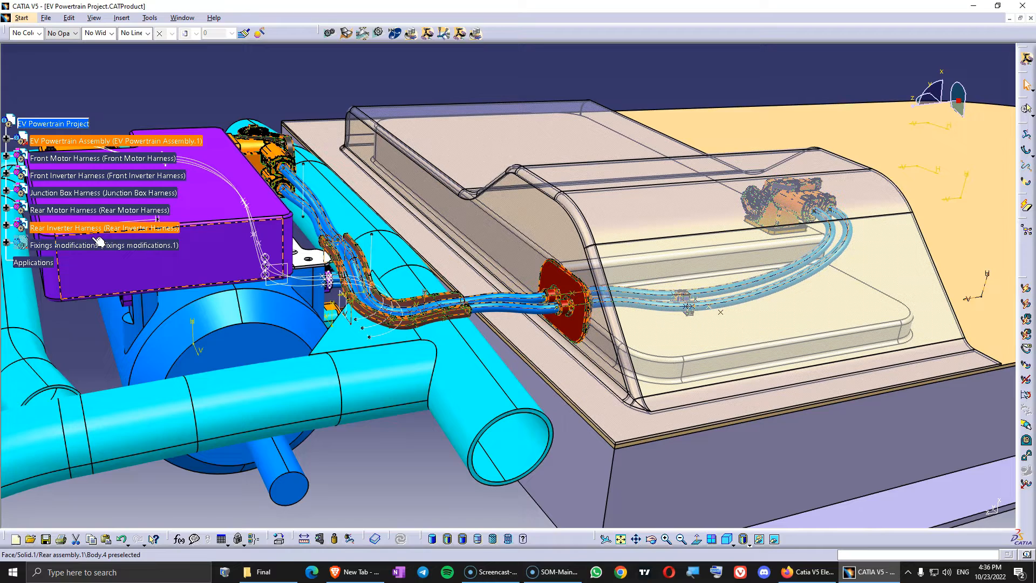
{"action": "mouse_move", "coordinate": [53, 123]}
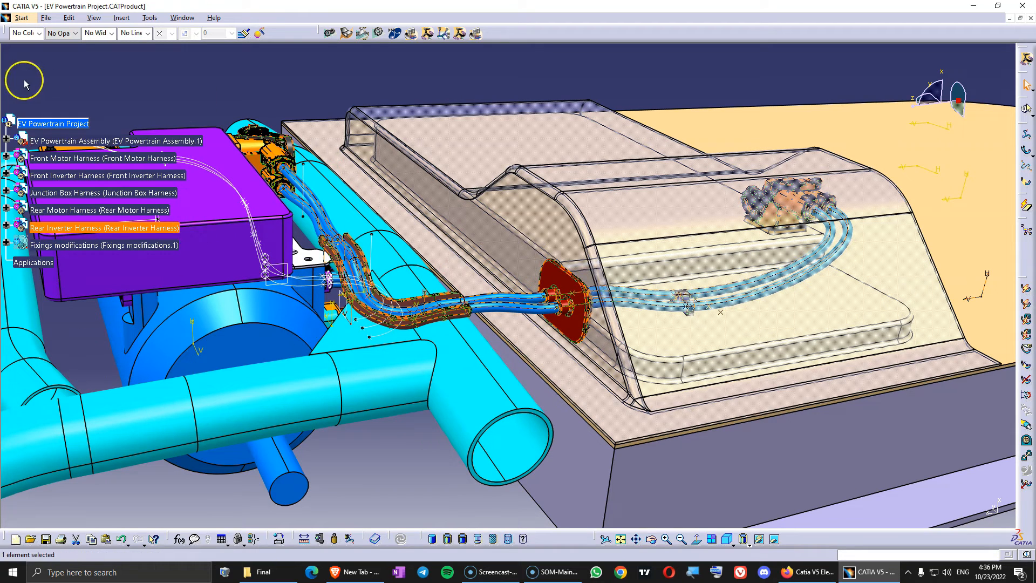
{"action": "mouse_move", "coordinate": [74, 188]}
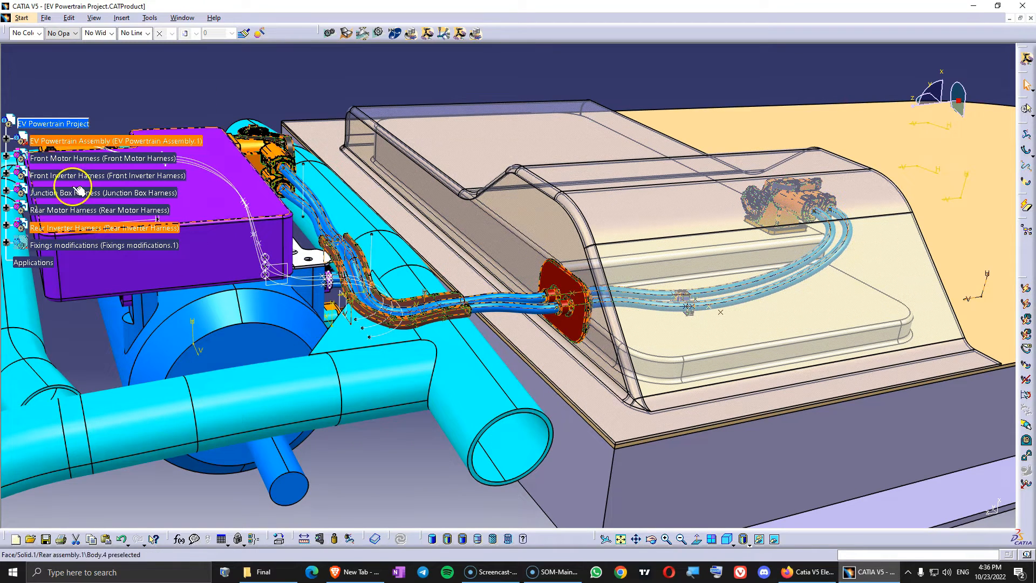
{"action": "mouse_move", "coordinate": [466, 143]}
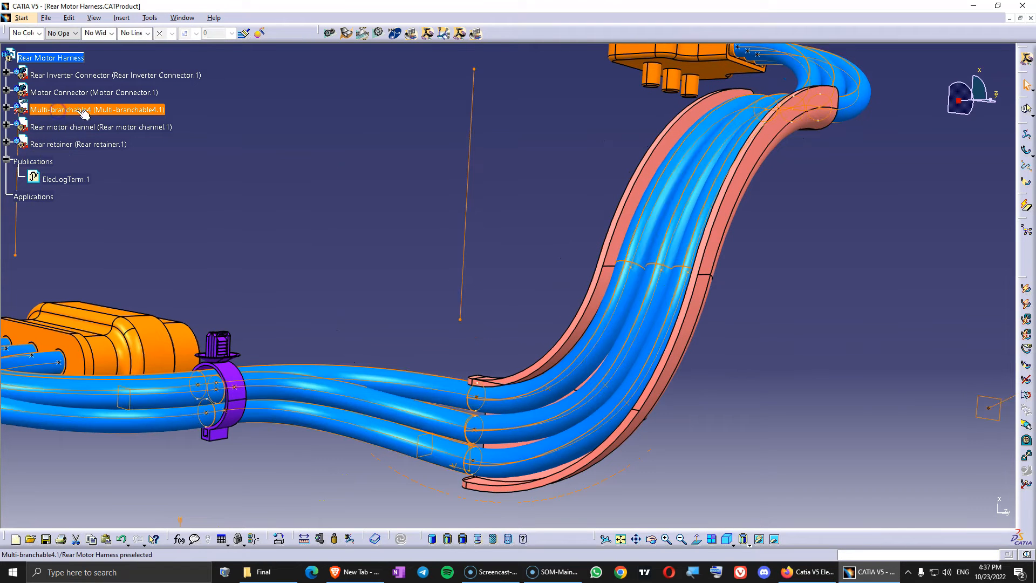
{"action": "mouse_move", "coordinate": [62, 110]}
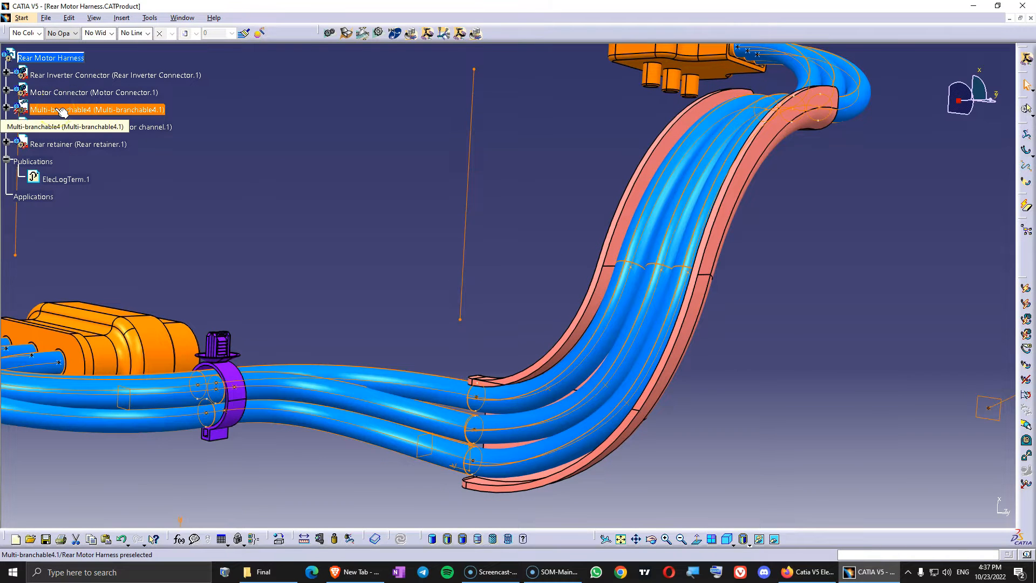
{"action": "left_click", "coordinate": [95, 109]}
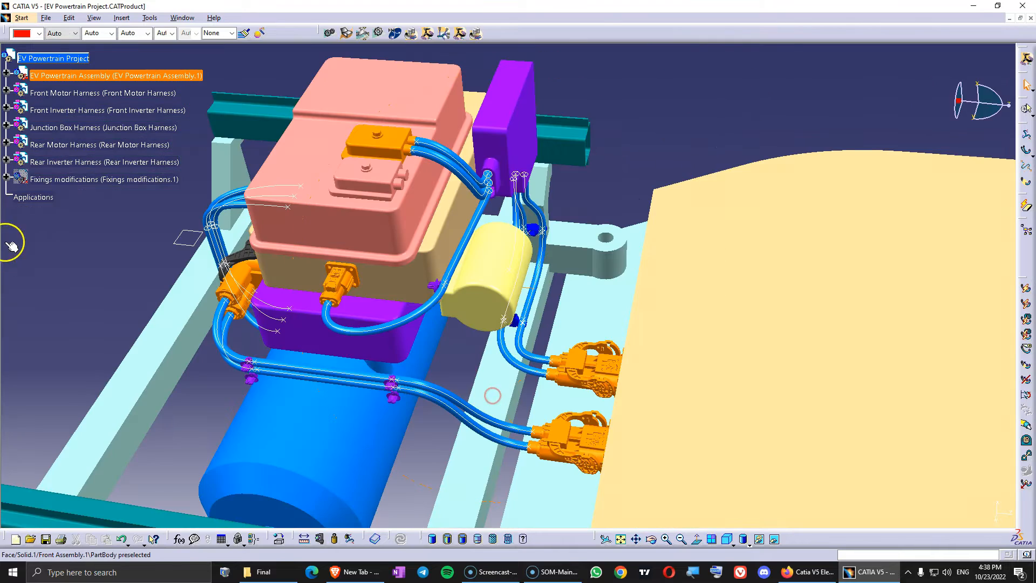
{"action": "right_click", "coordinate": [102, 179]}
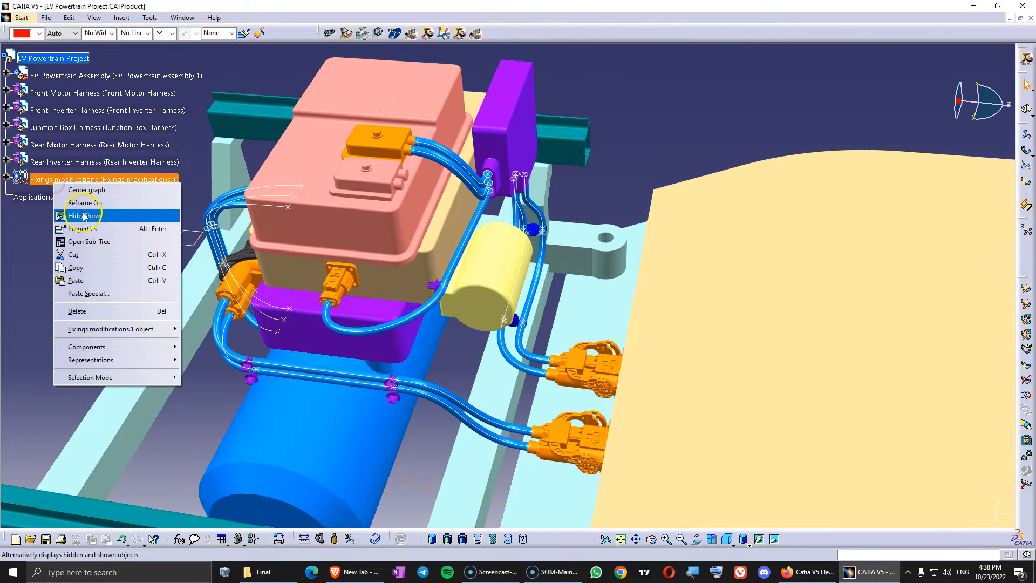
{"action": "left_click", "coordinate": [82, 216]}
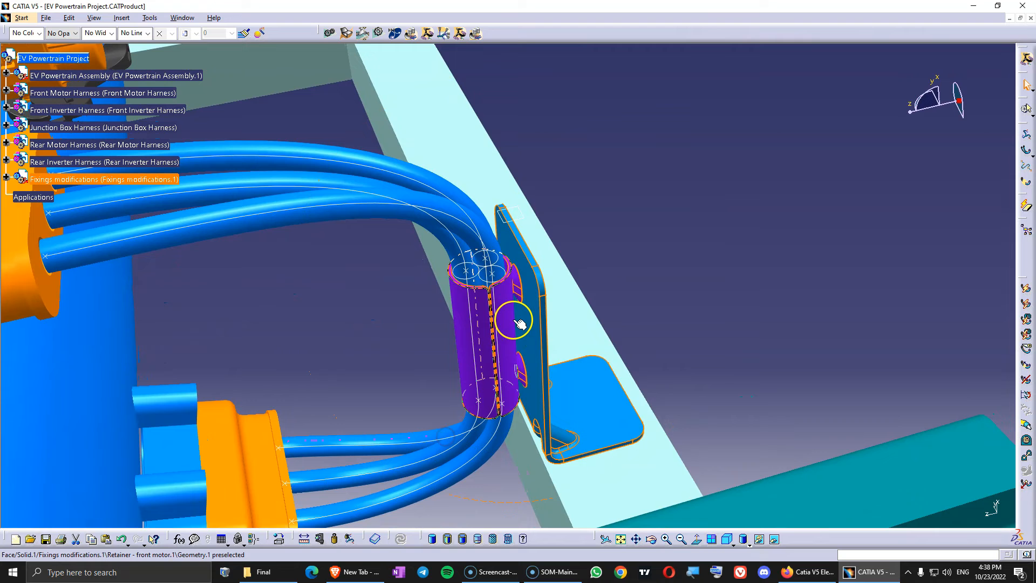
{"action": "mouse_move", "coordinate": [508, 320]}
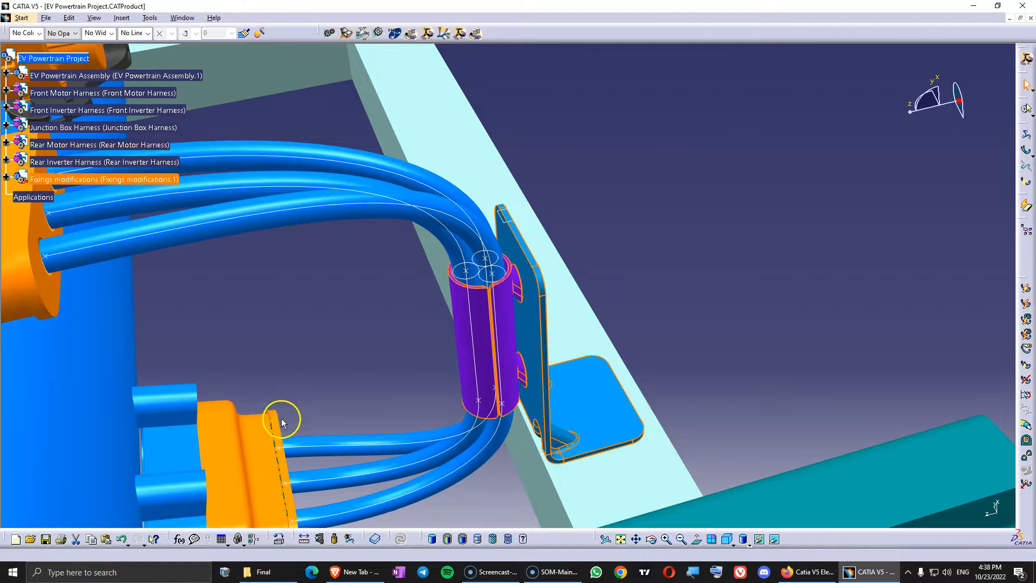
{"action": "left_click", "coordinate": [480, 271]}
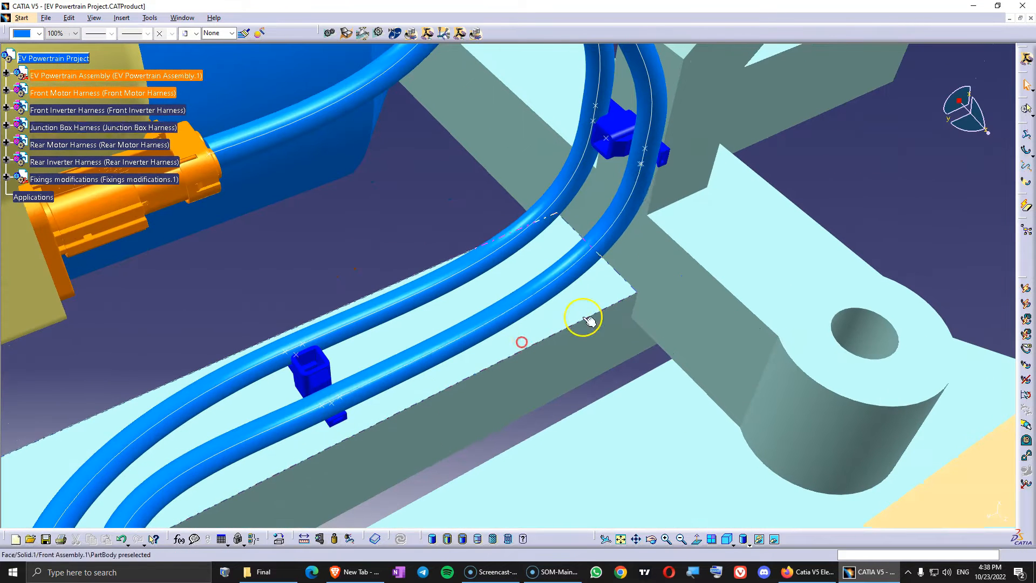
{"action": "mouse_move", "coordinate": [625, 125]}
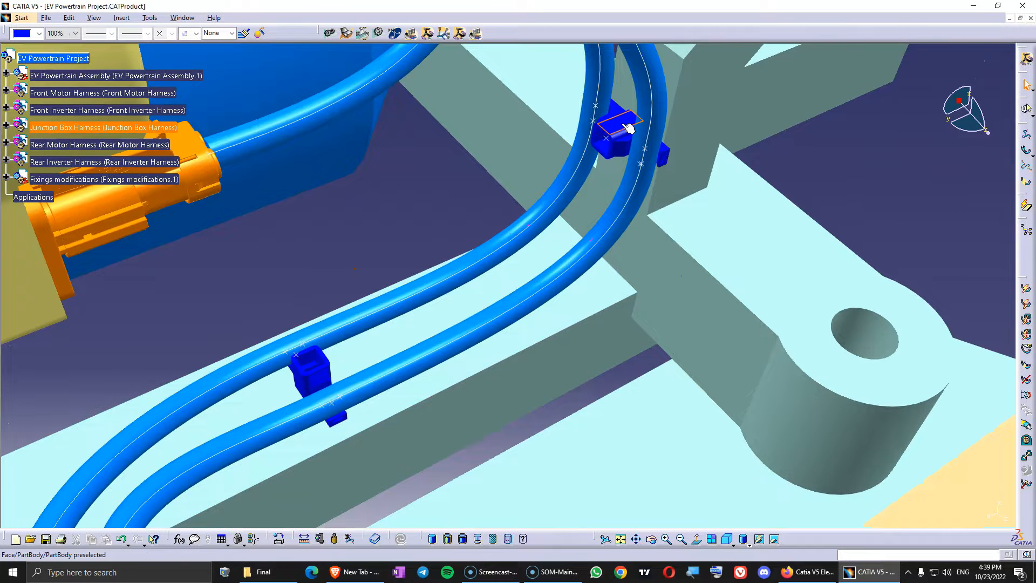
{"action": "mouse_move", "coordinate": [324, 374]}
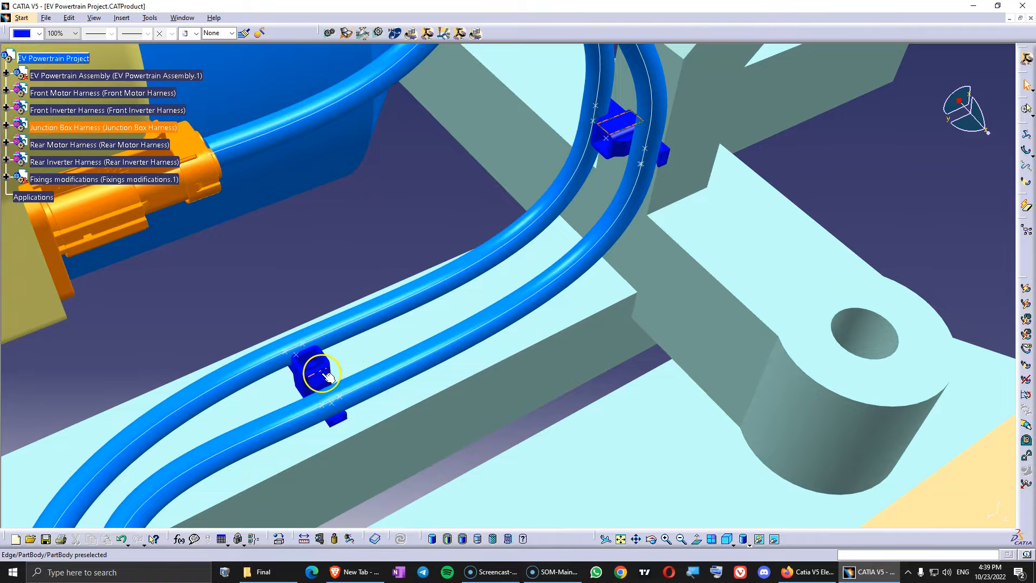
{"action": "left_click", "coordinate": [51, 200]}
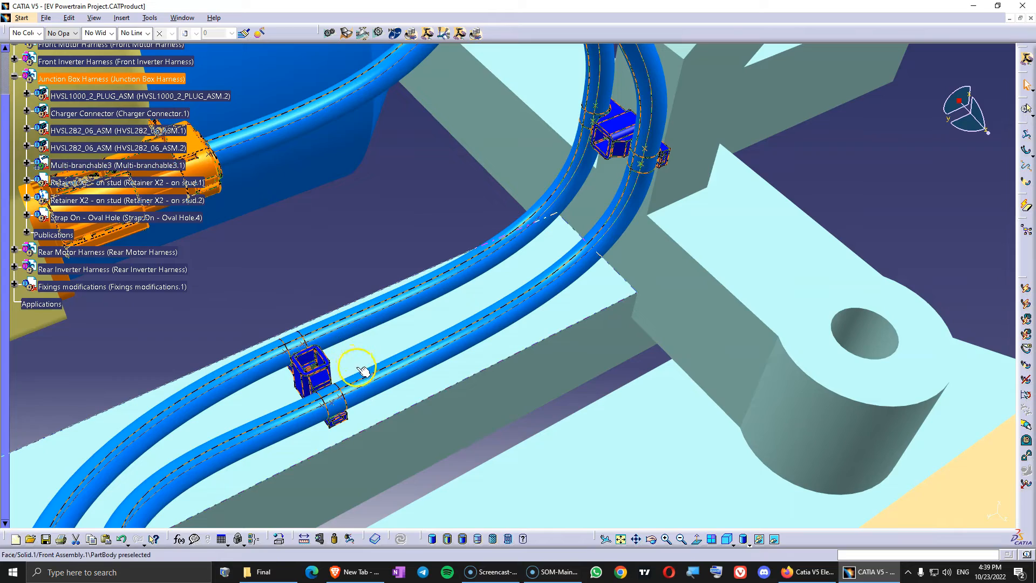
{"action": "mouse_move", "coordinate": [367, 393]}
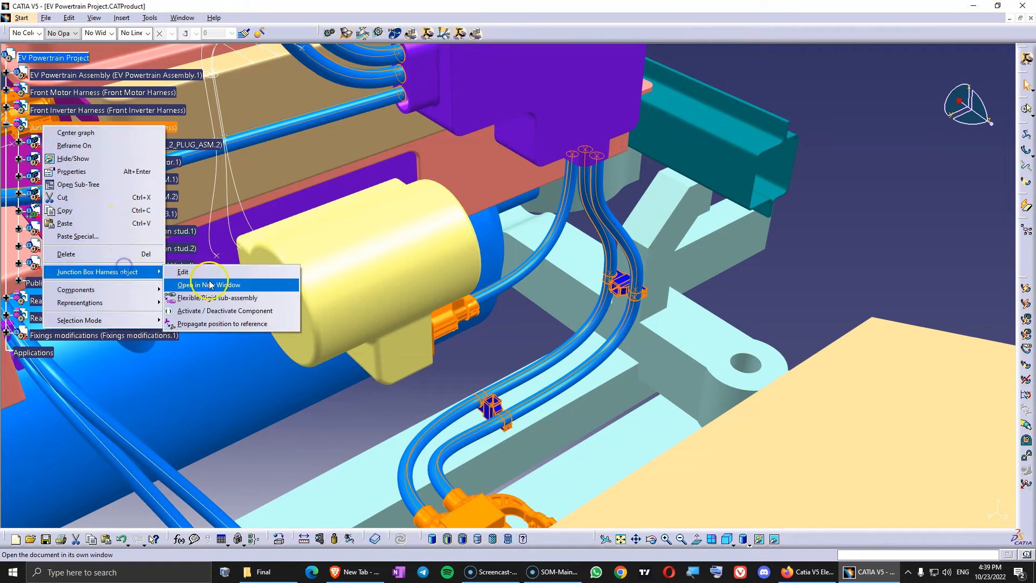
Step: Locate Front Assembly.1\Body.6 in EV Powertrain Assembly, then switch to the project folder
{"action": "left_click", "coordinate": [216, 284]}
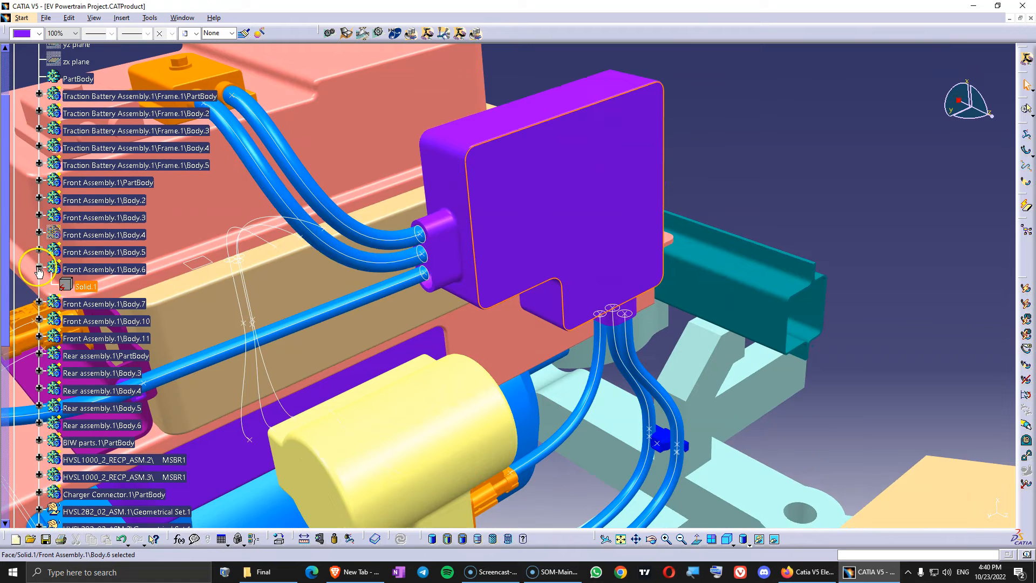
{"action": "scroll", "scroll_direction": "up", "scroll_amount": 3}
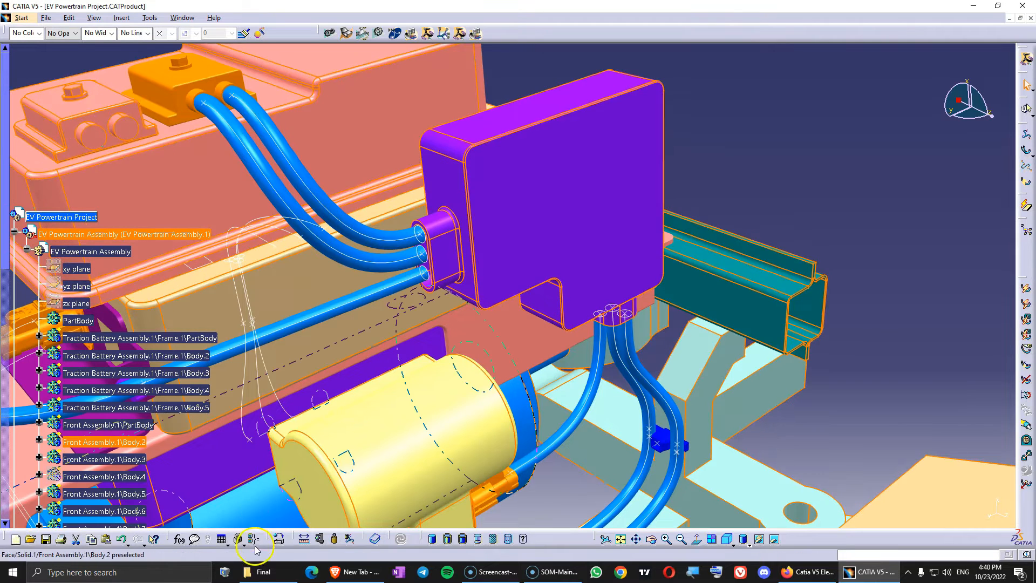
{"action": "left_click", "coordinate": [267, 572]}
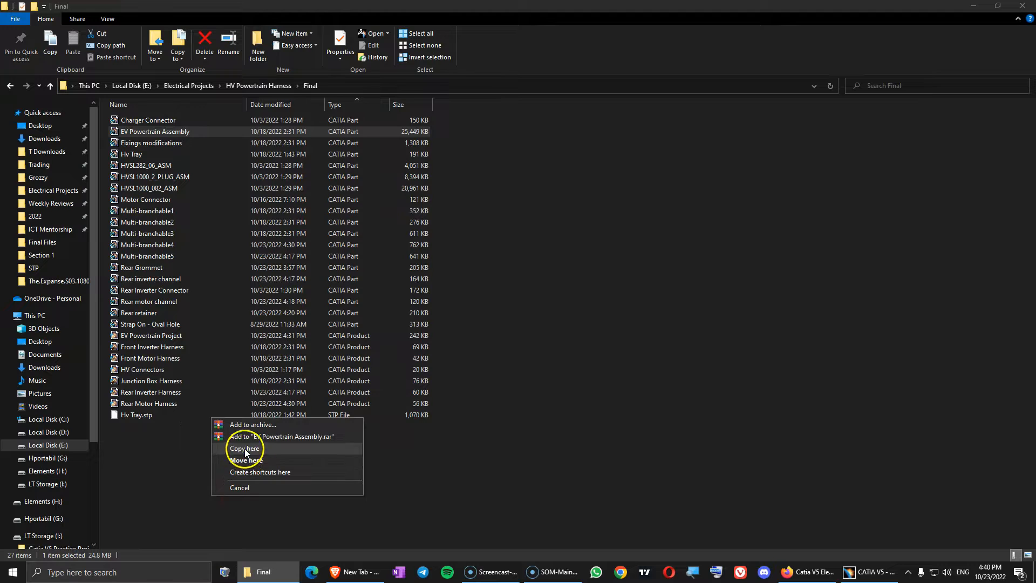
Step: Duplicate EV Powertrain Assembly as 'Junction Box' and open the copy in CATIA
{"action": "left_click", "coordinate": [245, 448]}
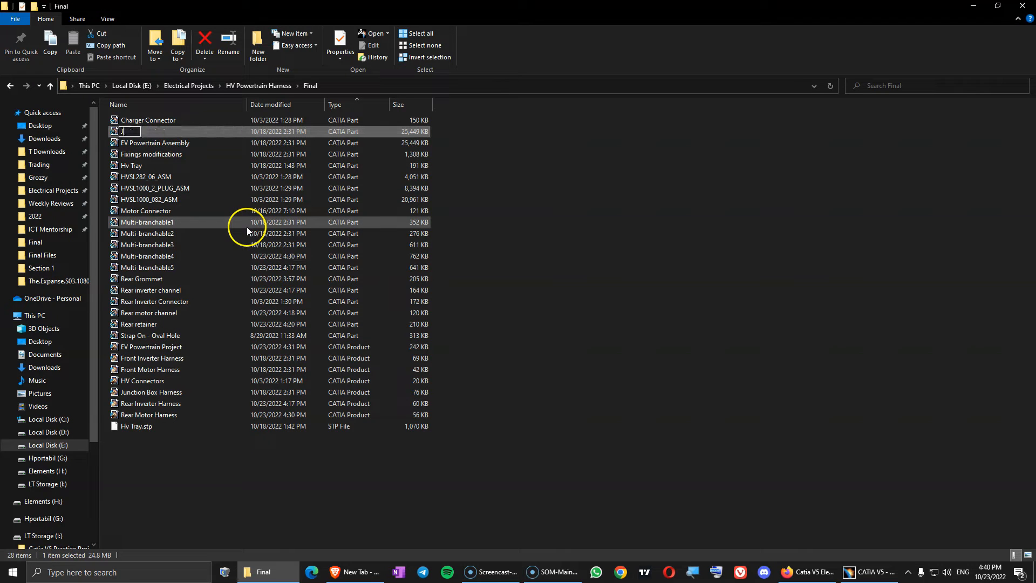
{"action": "type", "text": "Junction Box"}
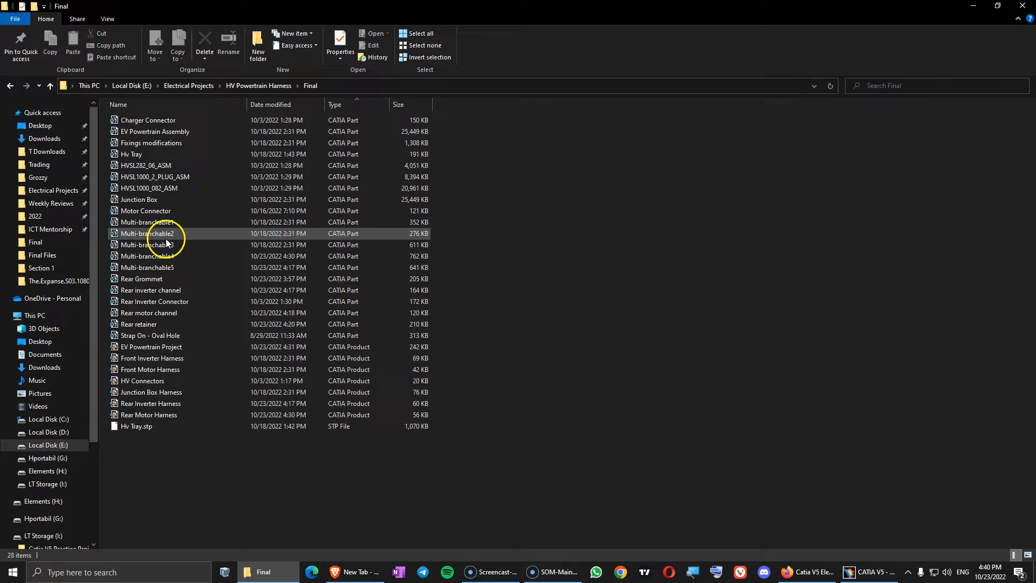
{"action": "left_click", "coordinate": [139, 198]}
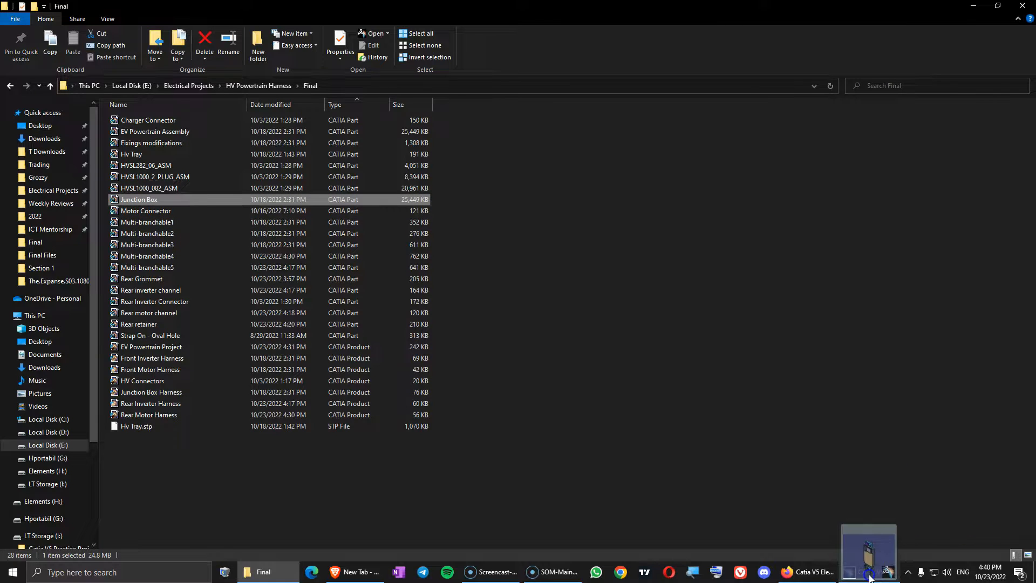
{"action": "double_click", "coordinate": [139, 198]}
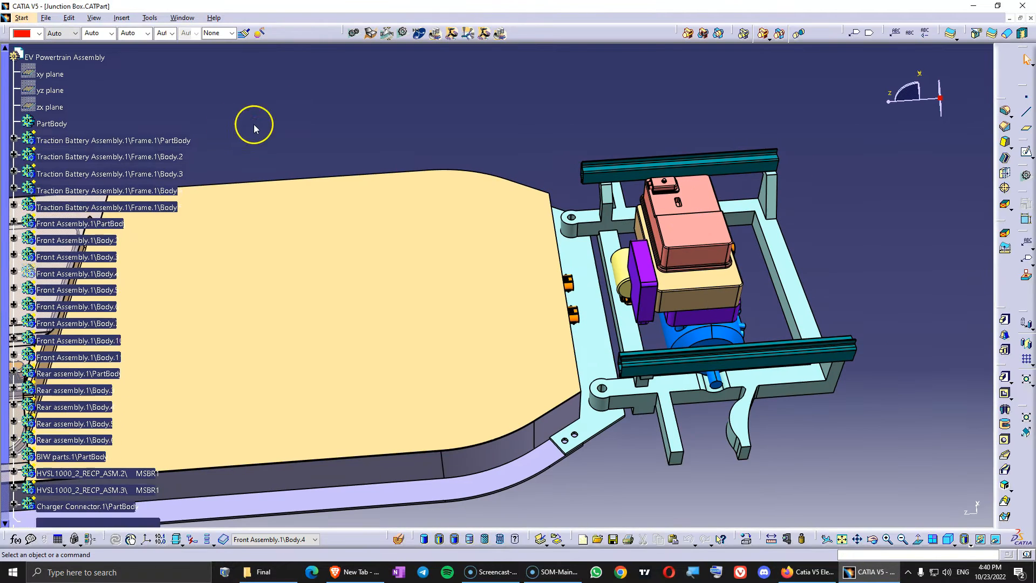
Step: Keep only the junction box body and make it the part body
{"action": "left_click", "coordinate": [487, 539]}
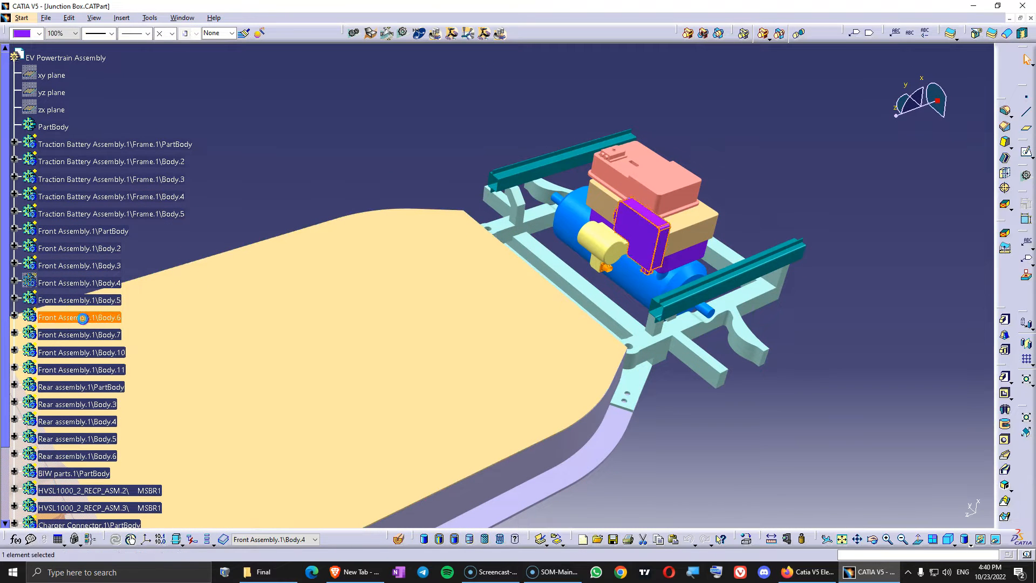
{"action": "mouse_move", "coordinate": [625, 245]}
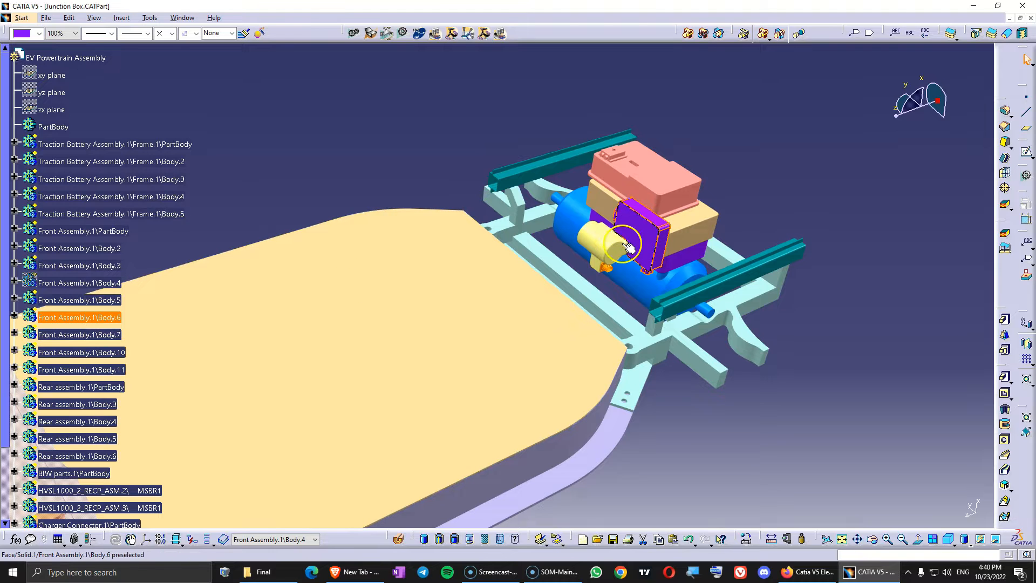
{"action": "left_click", "coordinate": [79, 300]}
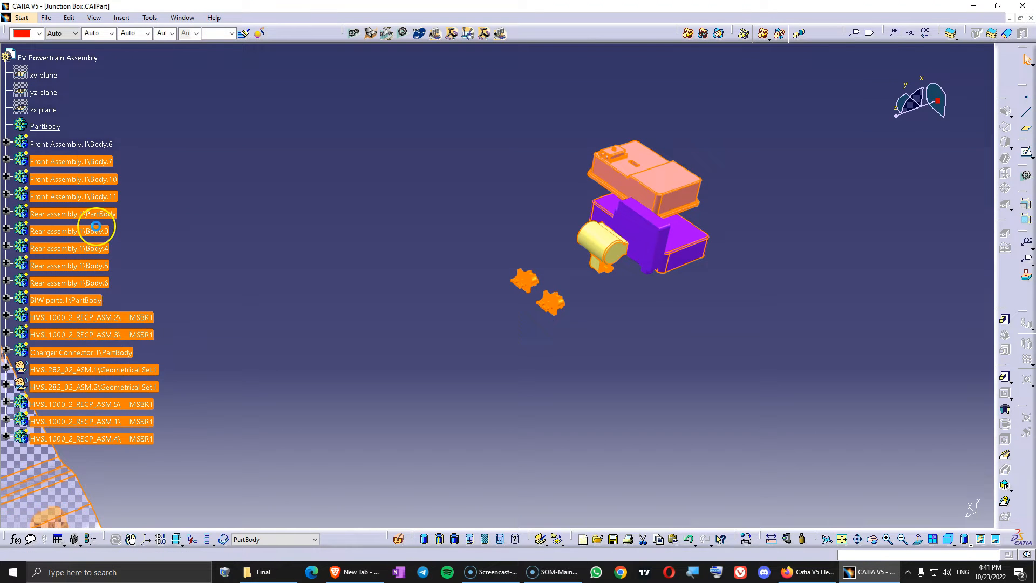
{"action": "right_click", "coordinate": [72, 144]}
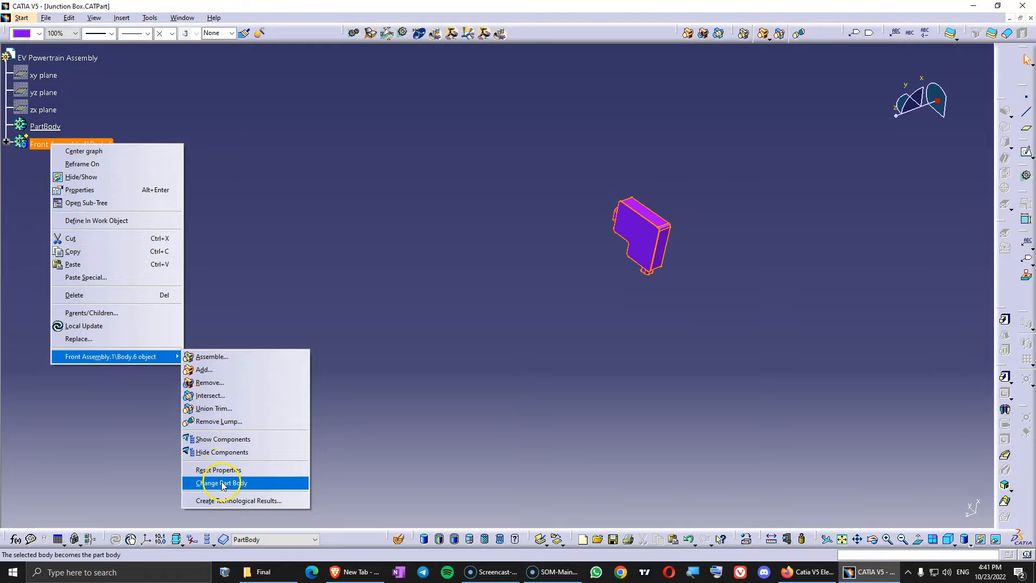
{"action": "left_click", "coordinate": [220, 484]}
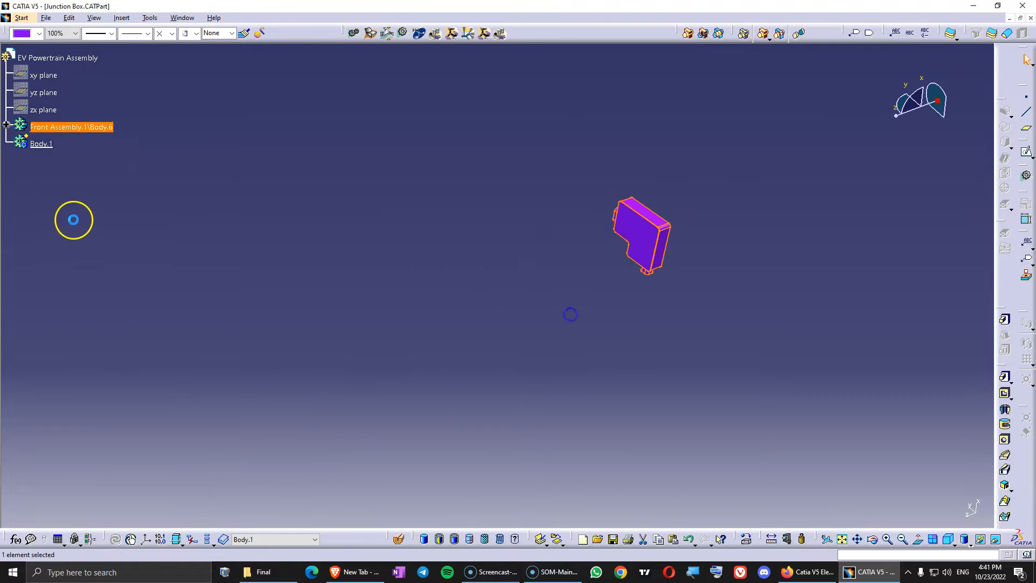
Step: Set the part number to 'Junction Box' in Properties
{"action": "left_click", "coordinate": [122, 202]}
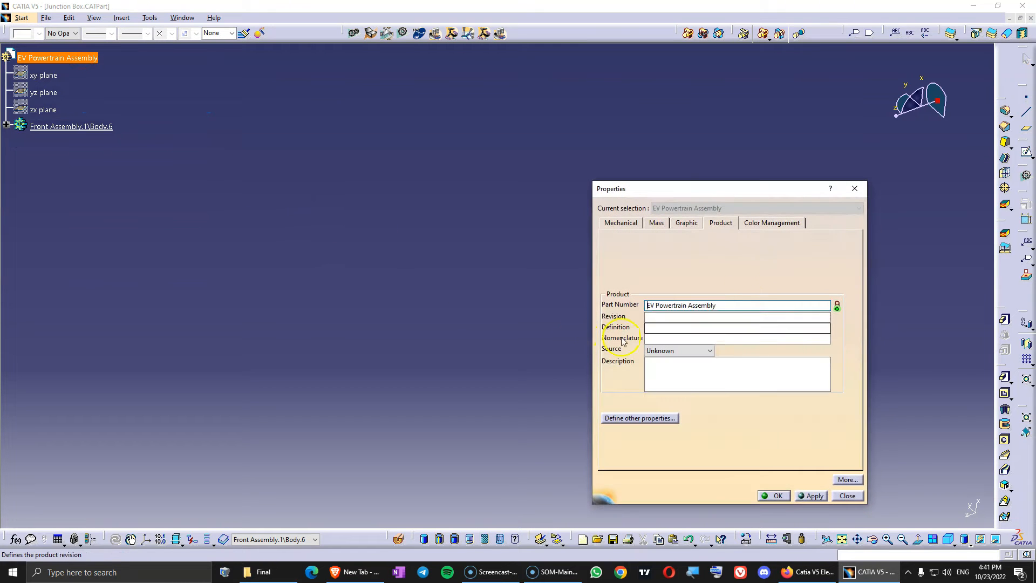
{"action": "type", "text": "Junction Box"}
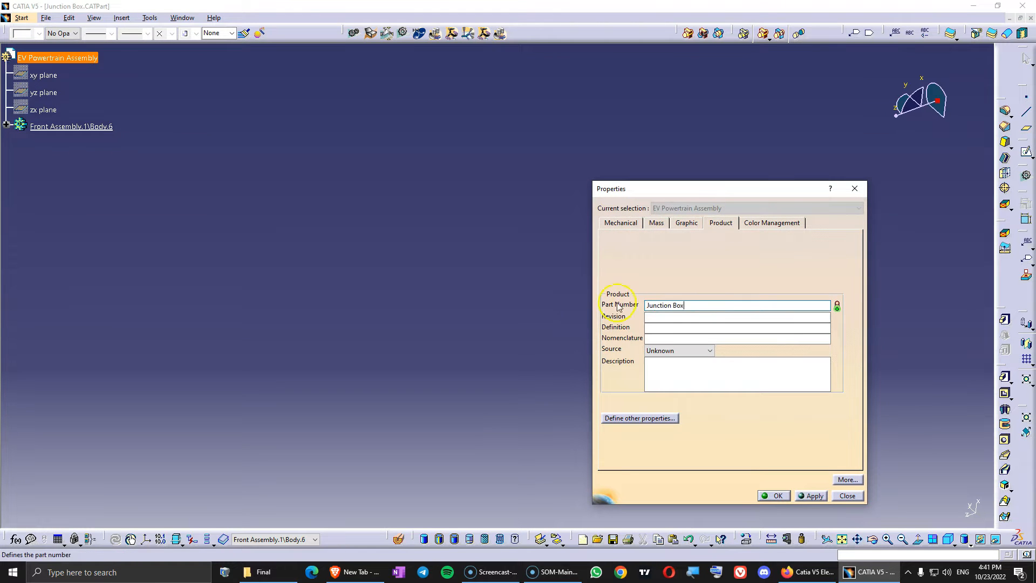
{"action": "mouse_move", "coordinate": [775, 501]}
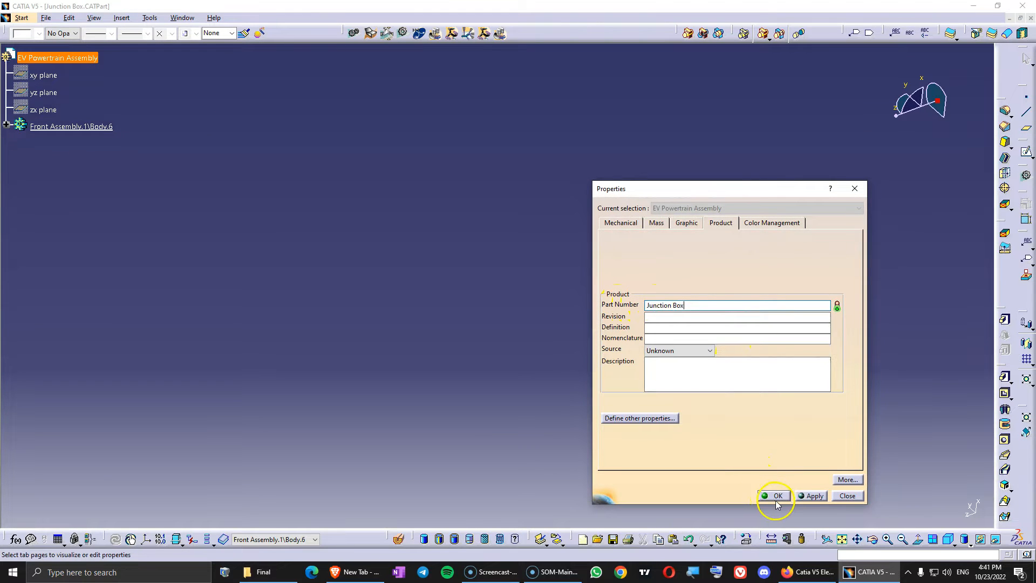
{"action": "left_click", "coordinate": [774, 496]}
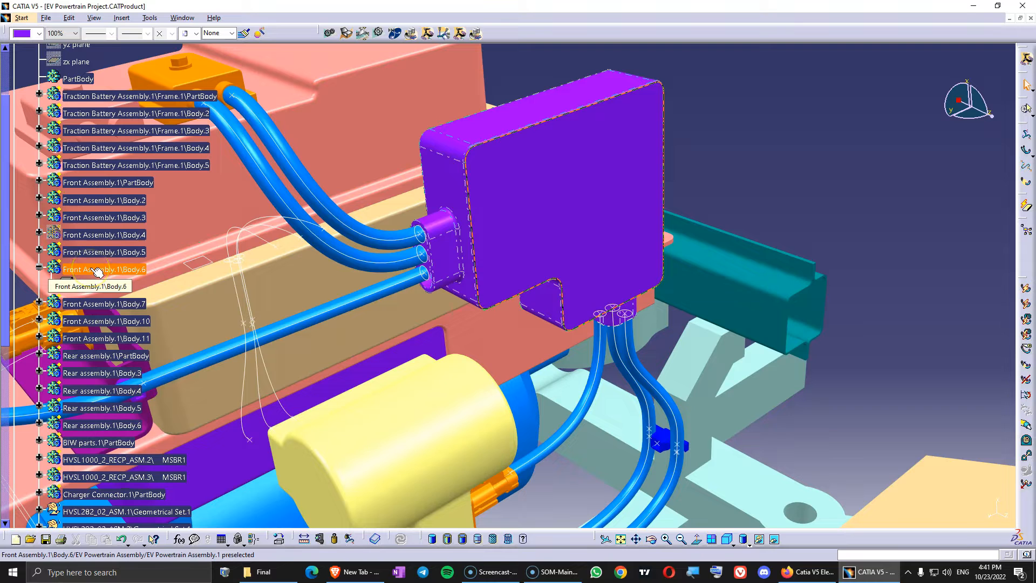
Step: Hide the original Front Assembly.1\Body.6 junction box body and collapse its branch
{"action": "right_click", "coordinate": [103, 269]}
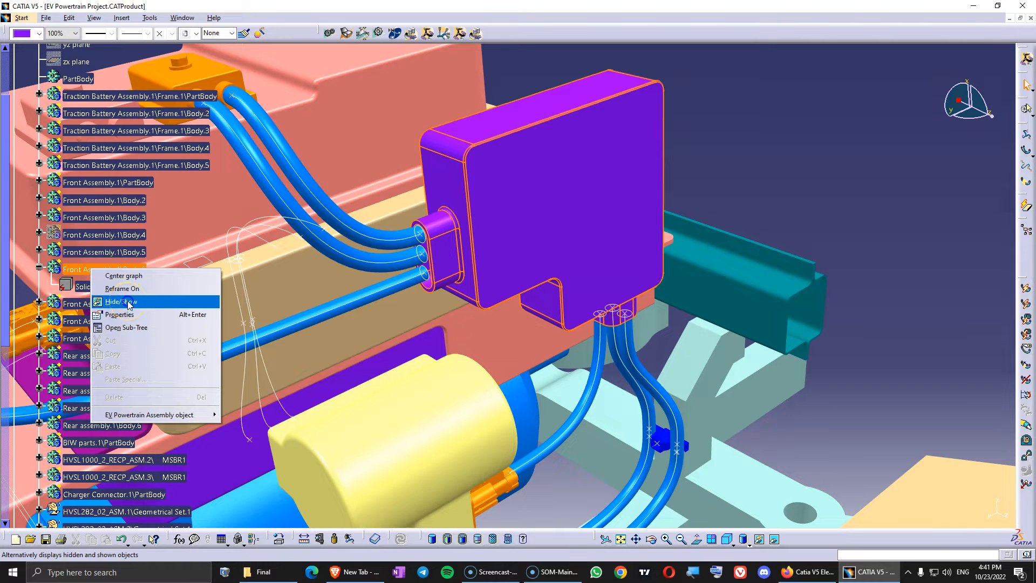
{"action": "left_click", "coordinate": [121, 301]}
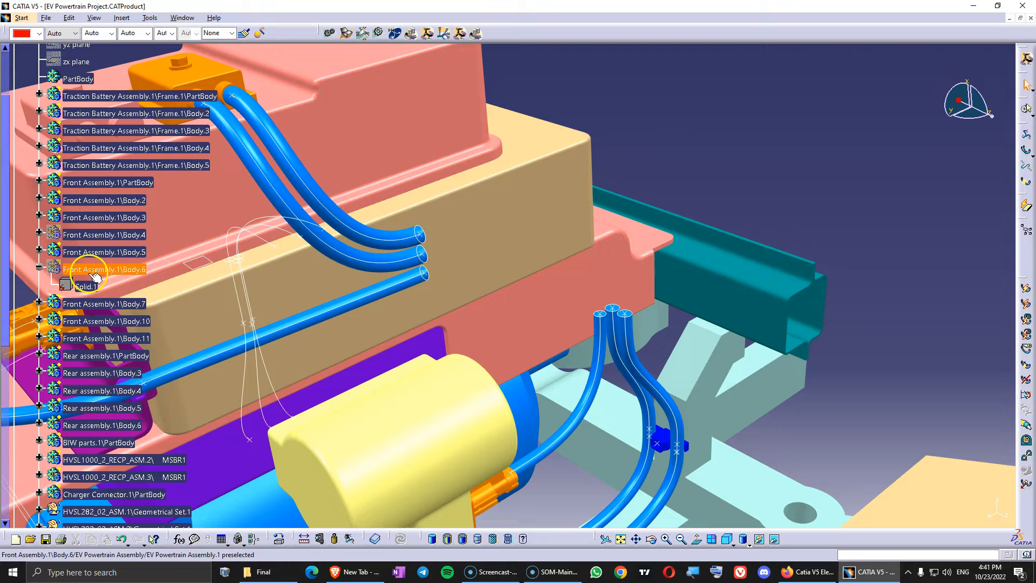
{"action": "left_click", "coordinate": [39, 269]}
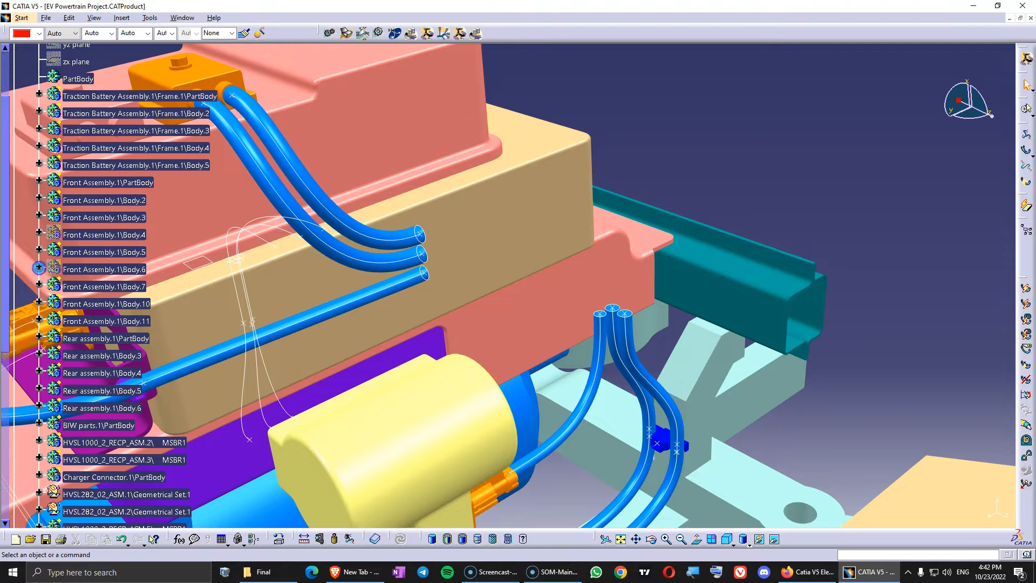
{"action": "scroll", "scroll_direction": "up", "scroll_amount": 3}
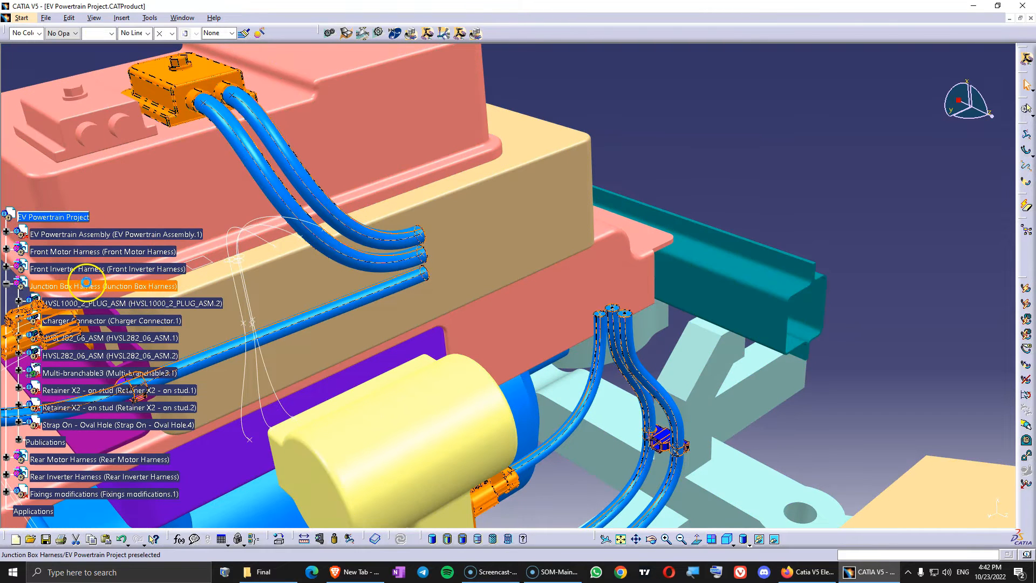
Step: Insert the Junction Box part as a component of the Junction Box Harness
{"action": "left_click", "coordinate": [102, 285]}
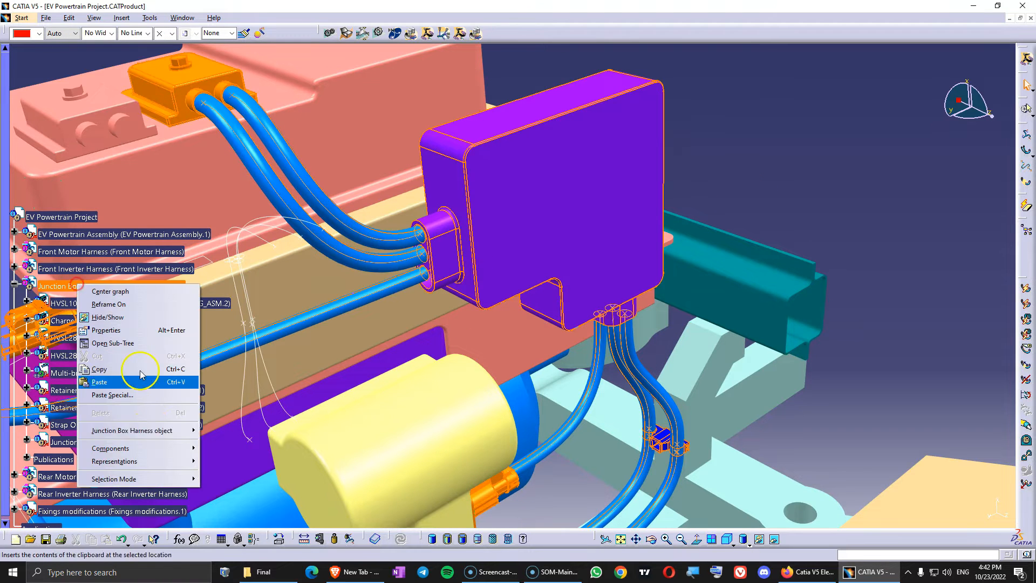
{"action": "left_click", "coordinate": [113, 343]}
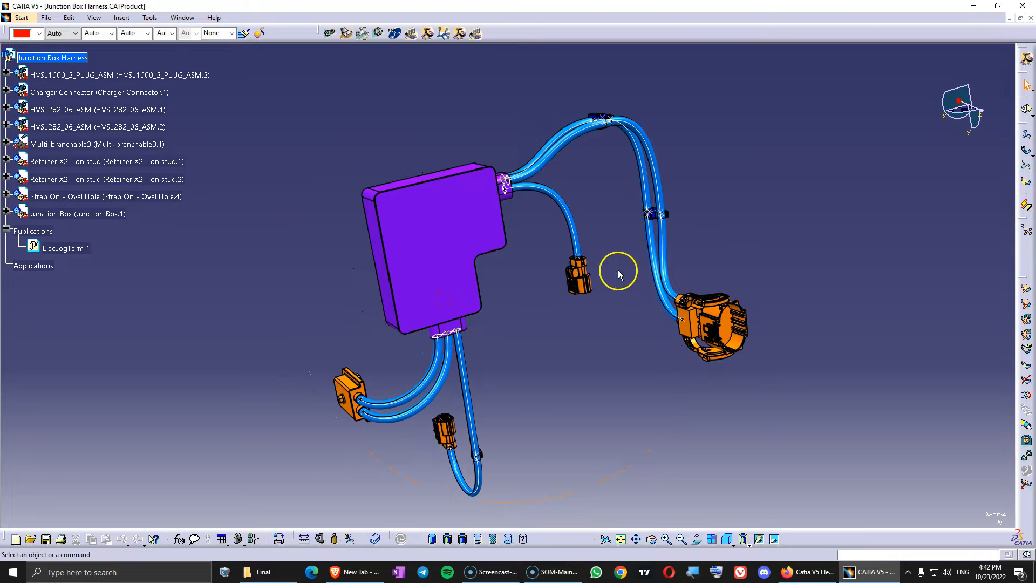
{"action": "left_click", "coordinate": [416, 220]}
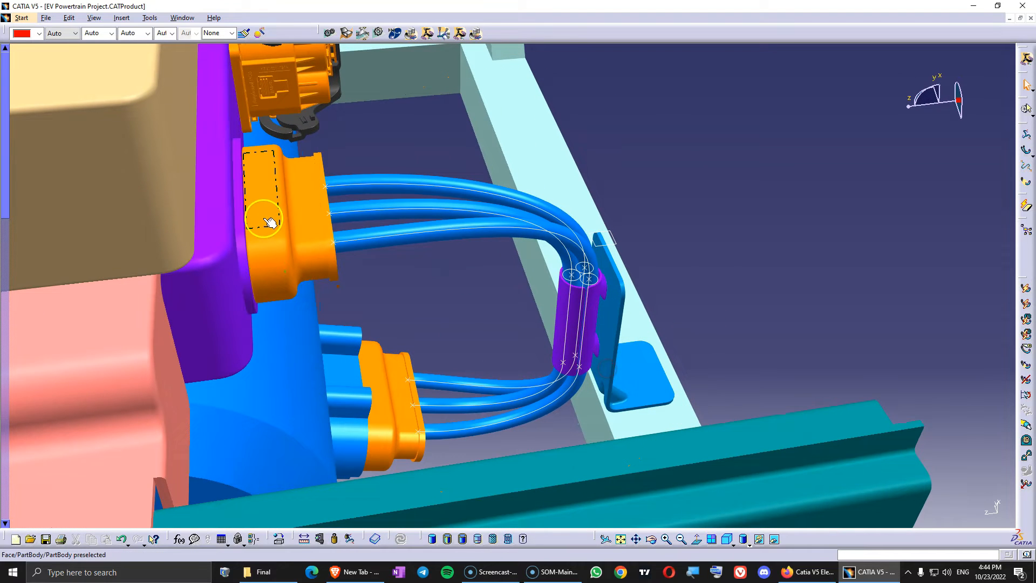
{"action": "right_click", "coordinate": [578, 271]}
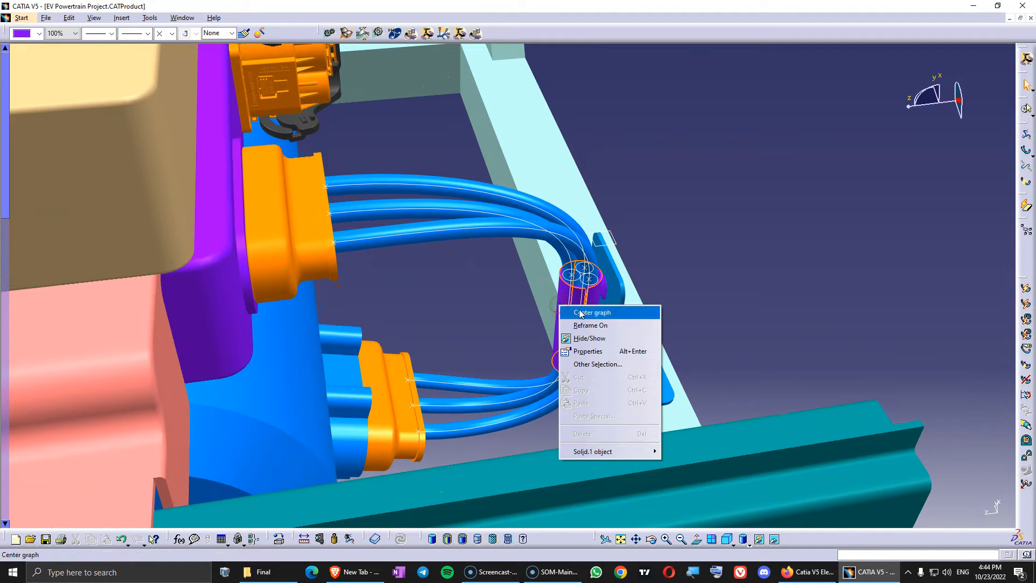
{"action": "left_click", "coordinate": [590, 312]}
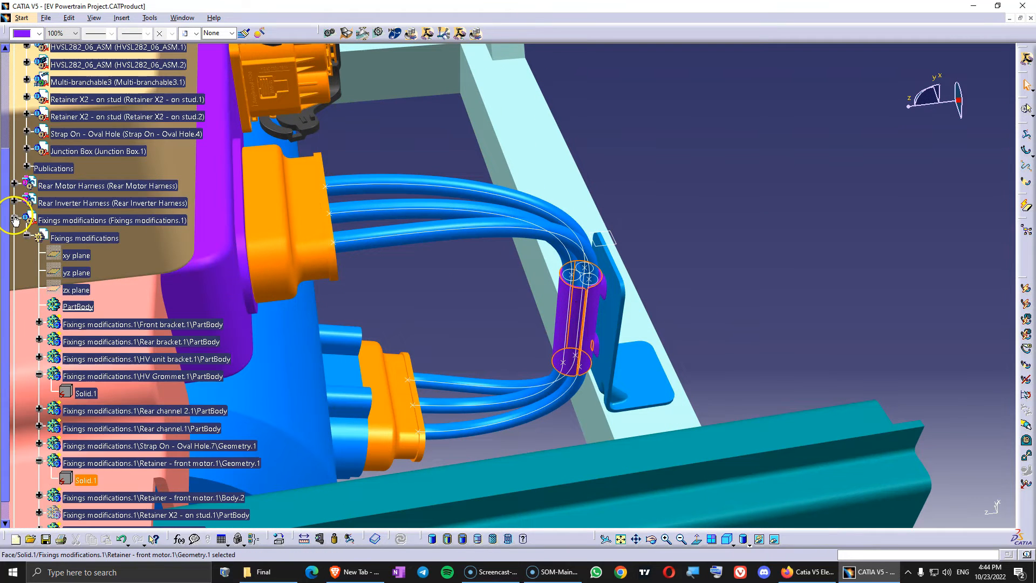
{"action": "left_click", "coordinate": [14, 220]}
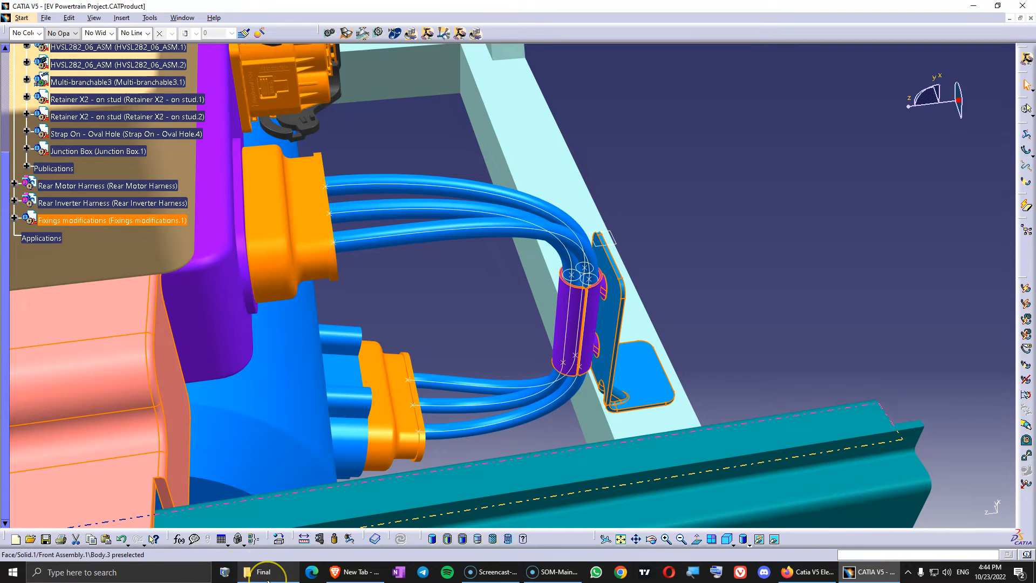
{"action": "mouse_move", "coordinate": [265, 572]}
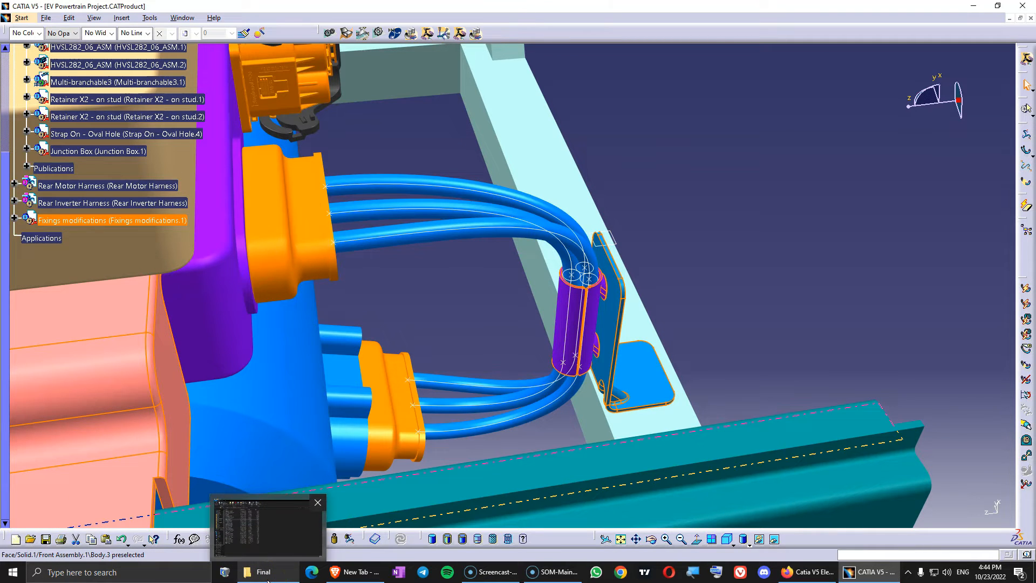
Step: Copy the Fixings modifications file in the Final folder and start renaming it 'Front…'
{"action": "left_click", "coordinate": [267, 572]}
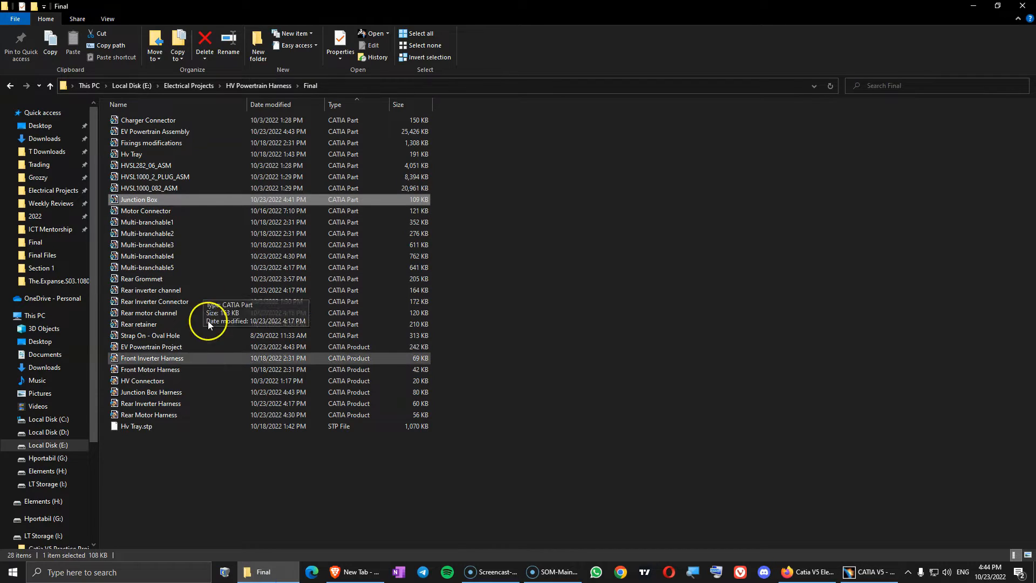
{"action": "mouse_move", "coordinate": [161, 142]}
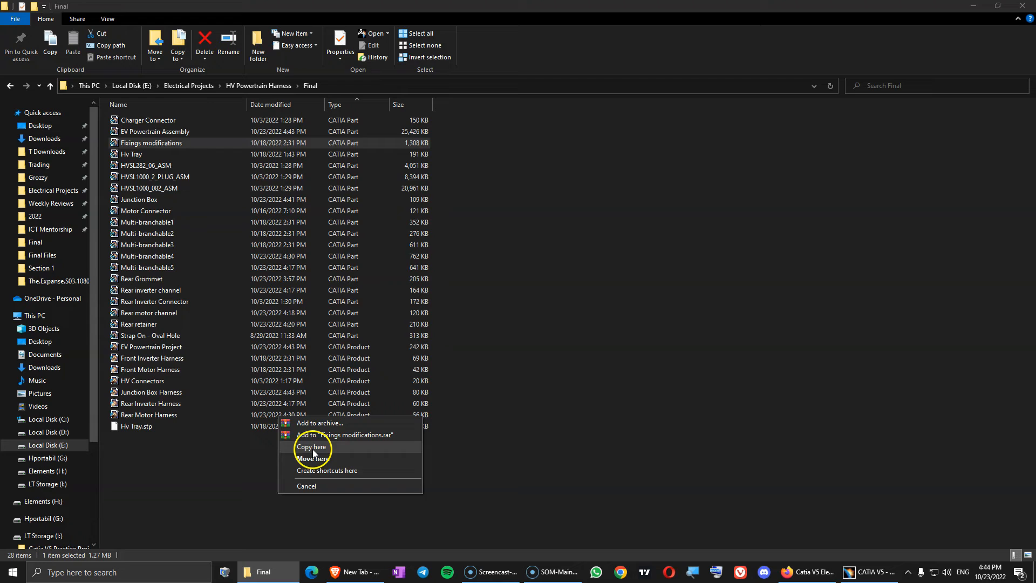
{"action": "left_click", "coordinate": [311, 447]}
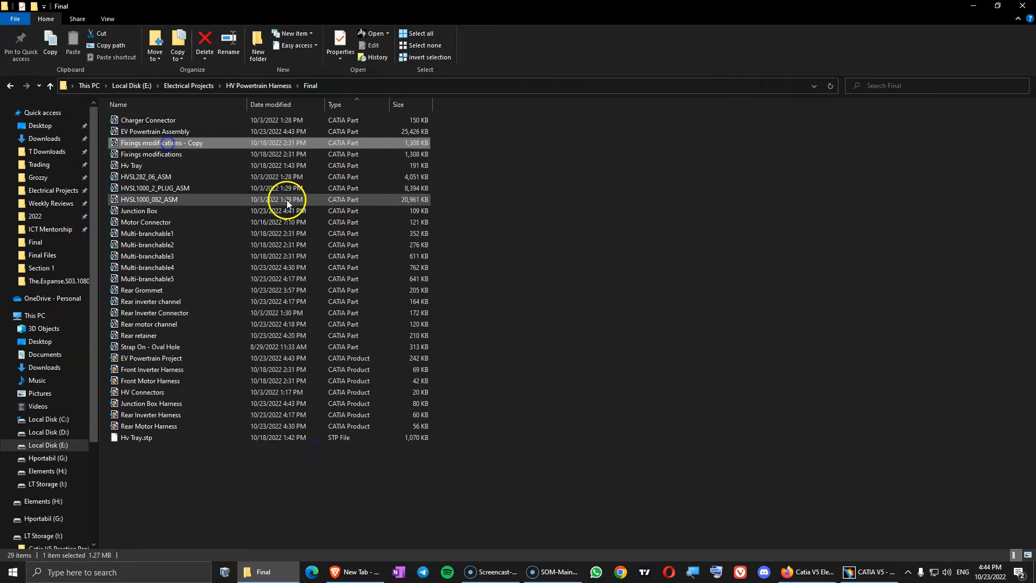
{"action": "type", "text": "Front"}
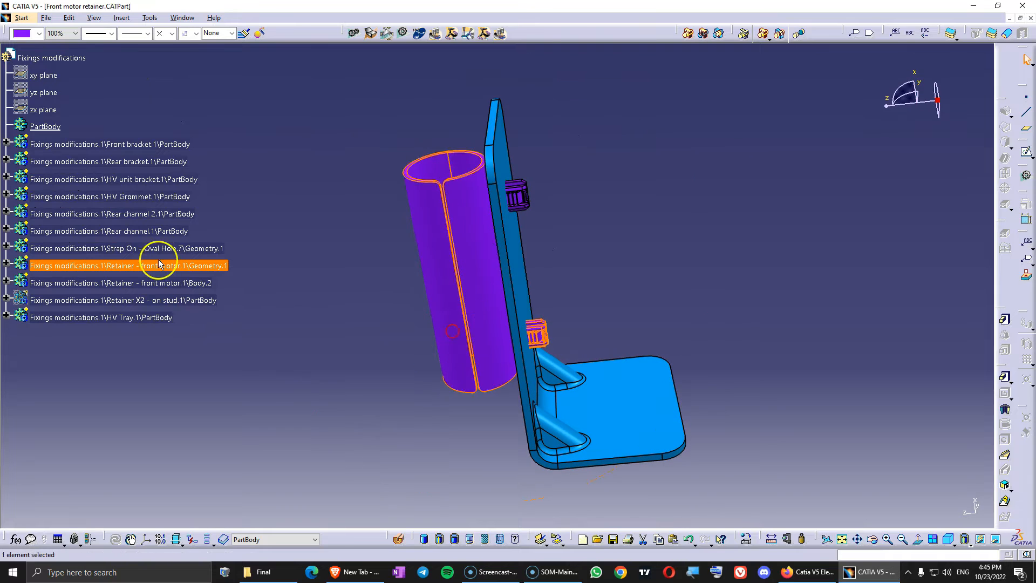
{"action": "mouse_move", "coordinate": [539, 210]}
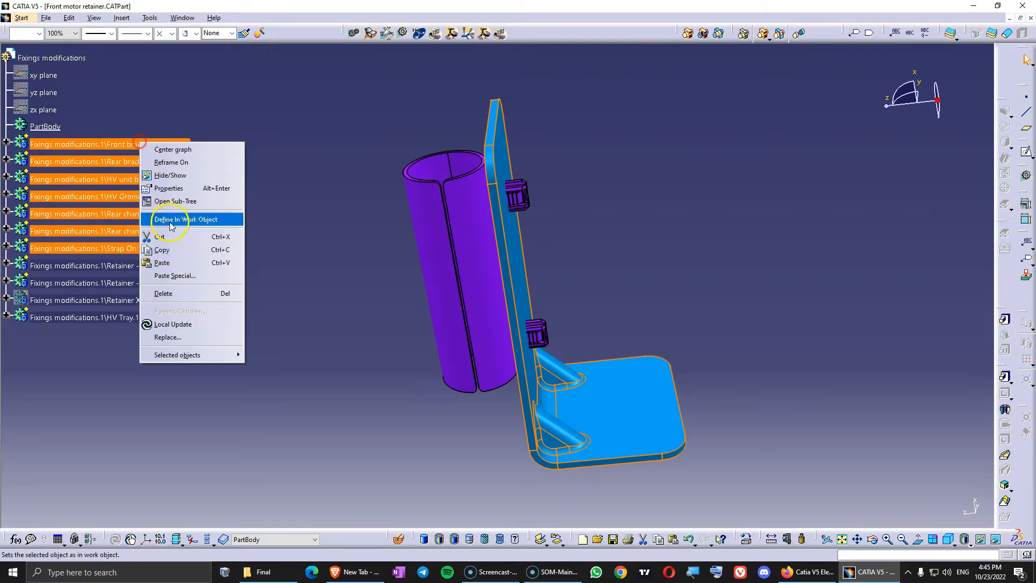
Step: Delete the other bodies, make the retainer geometry the part body and remove leftover Body.1
{"action": "left_click", "coordinate": [170, 219]}
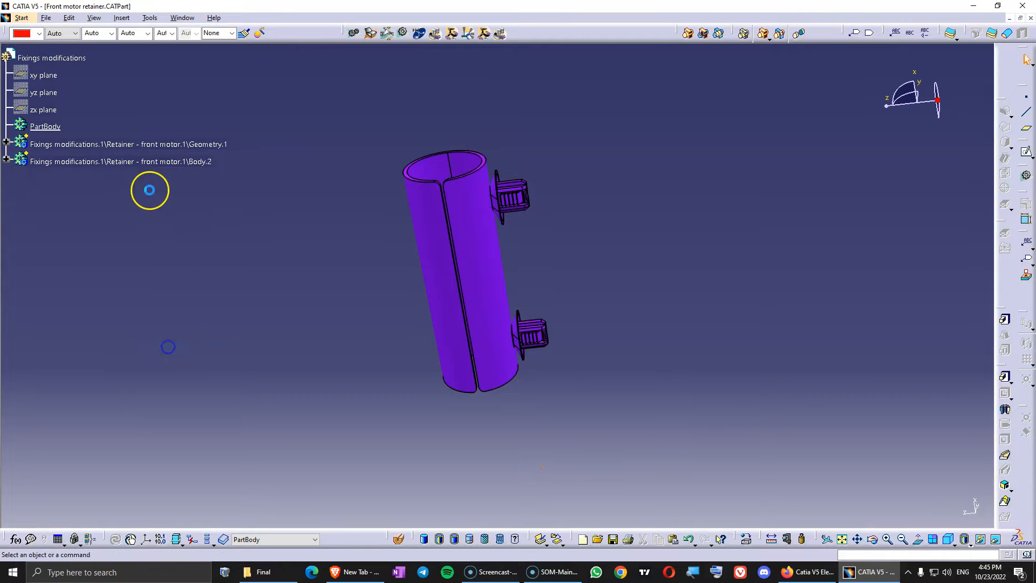
{"action": "left_click", "coordinate": [131, 144]}
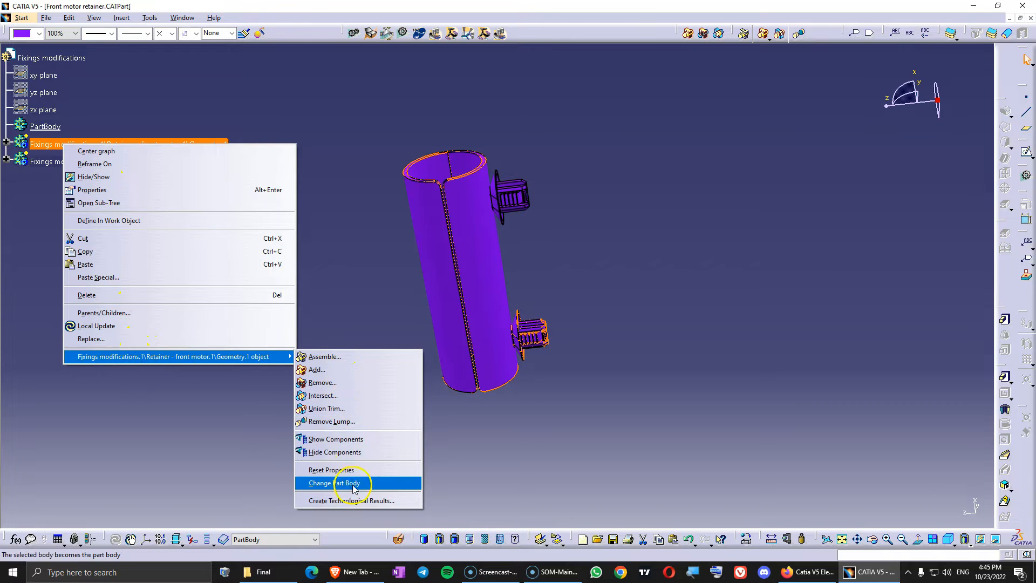
{"action": "left_click", "coordinate": [332, 482]}
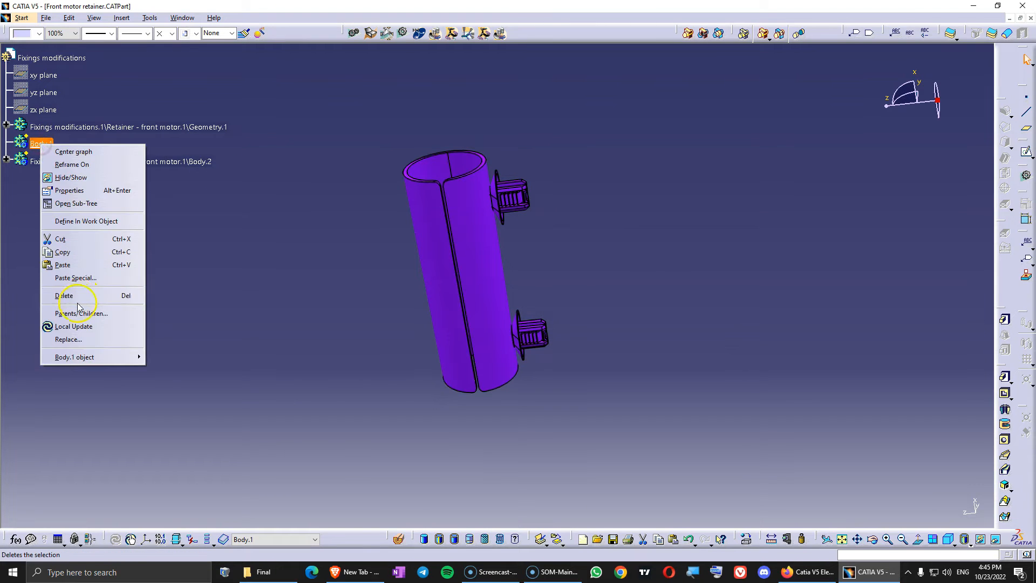
{"action": "left_click", "coordinate": [65, 295]}
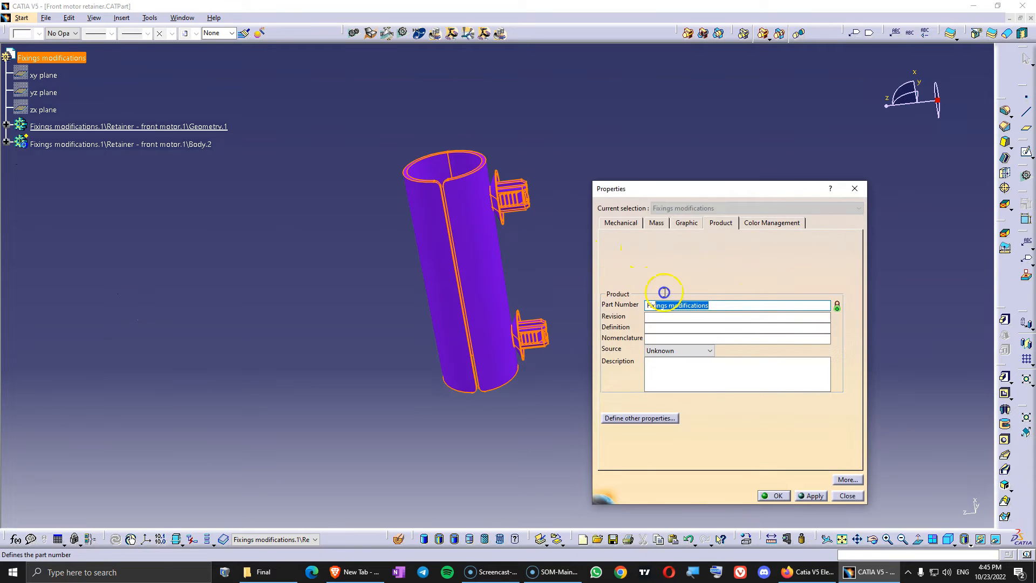
Step: Set the part number to 'Front motor retainer'
{"action": "type", "text": "Front motor retainer"}
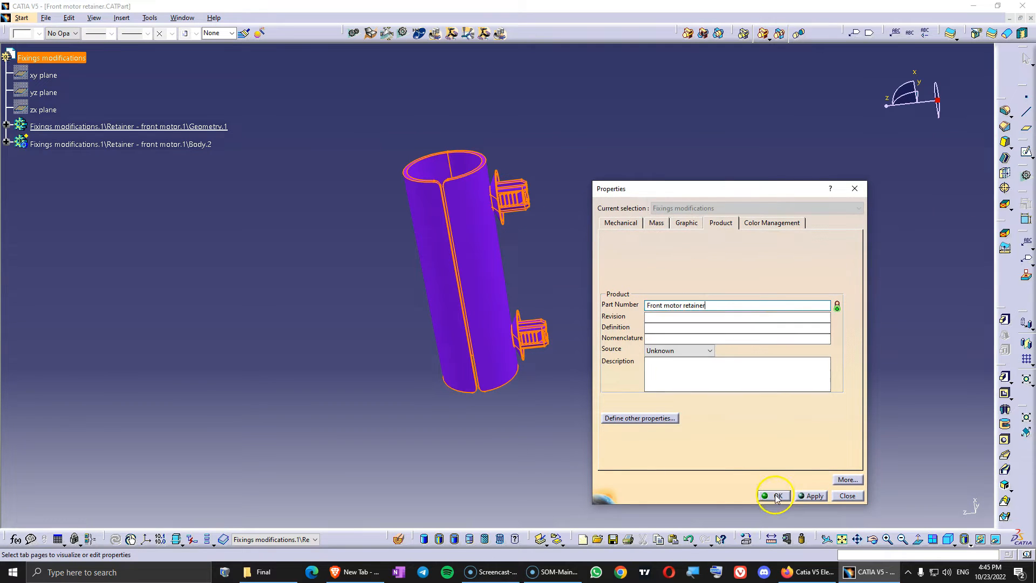
{"action": "left_click", "coordinate": [773, 495]}
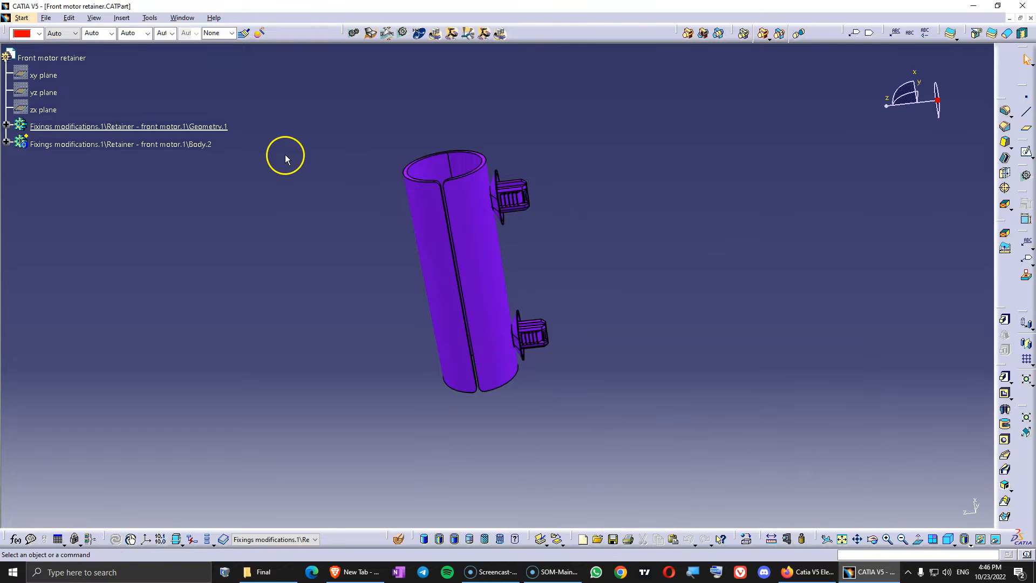
{"action": "mouse_move", "coordinate": [51, 58]}
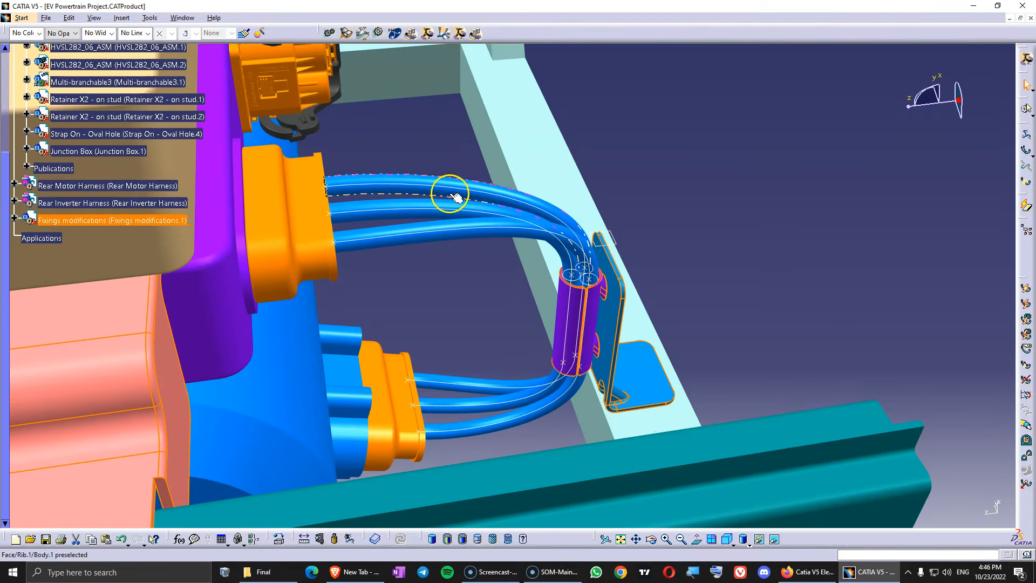
Step: Insert the Front motor retainer component into Front Motor Harness and activate the harness
{"action": "left_click", "coordinate": [542, 359]}
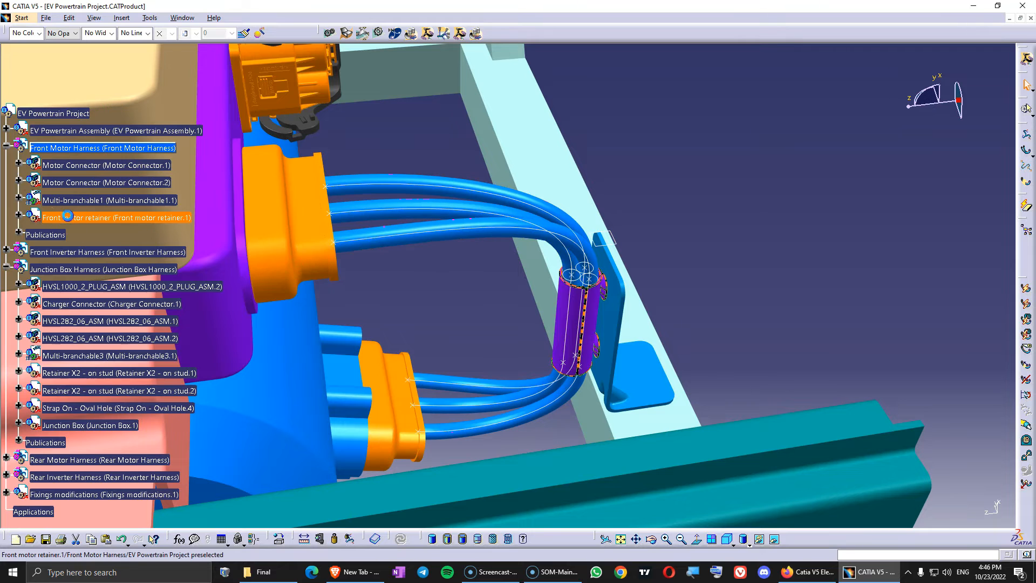
{"action": "left_click", "coordinate": [99, 218]}
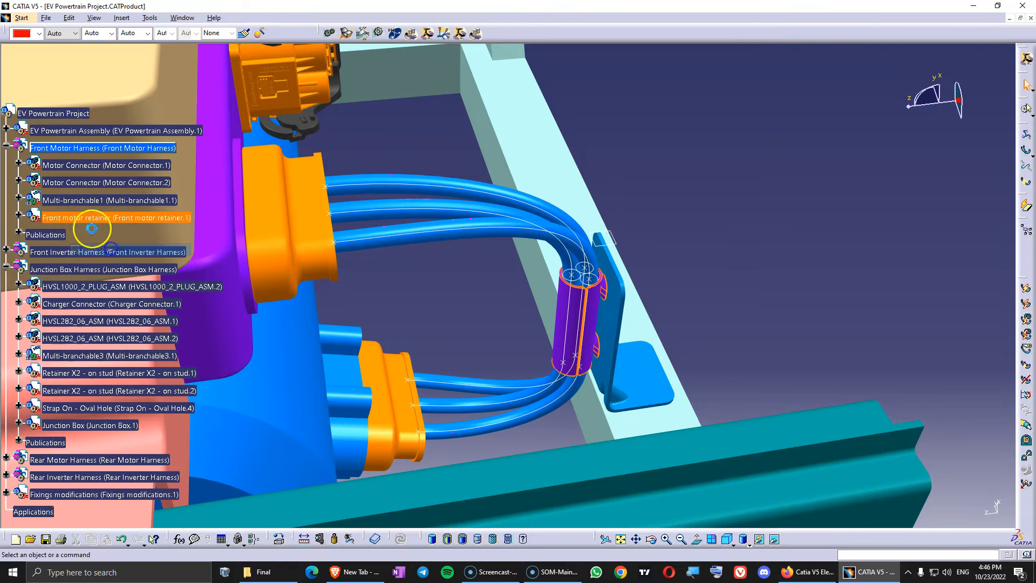
{"action": "right_click", "coordinate": [116, 216]}
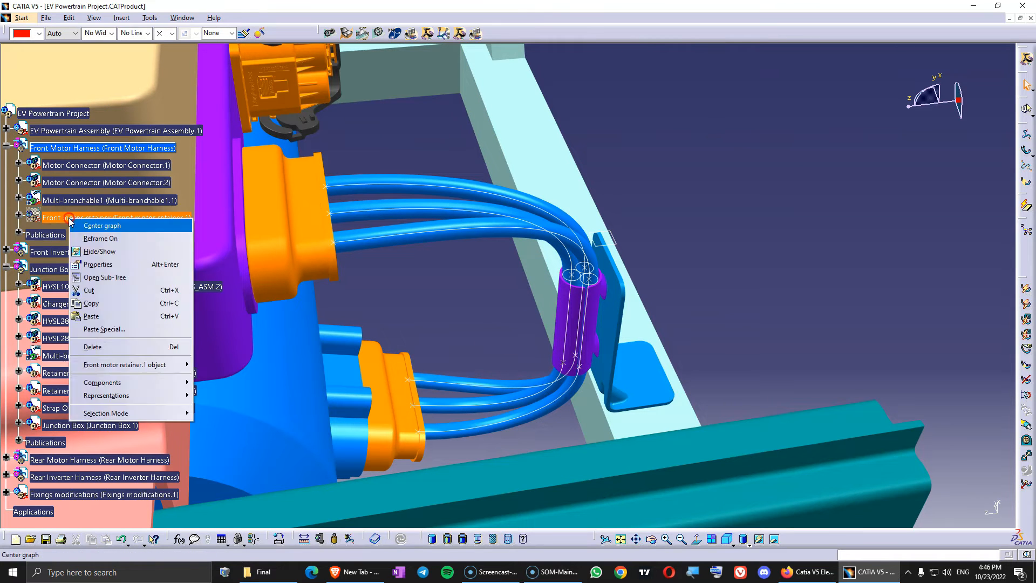
{"action": "left_click", "coordinate": [102, 224]}
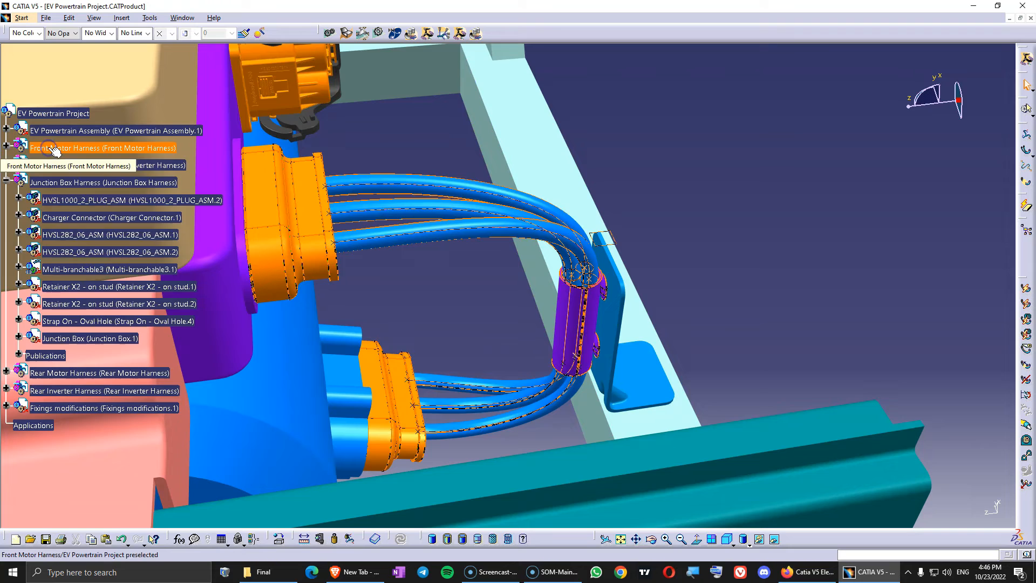
{"action": "double_click", "coordinate": [103, 147]}
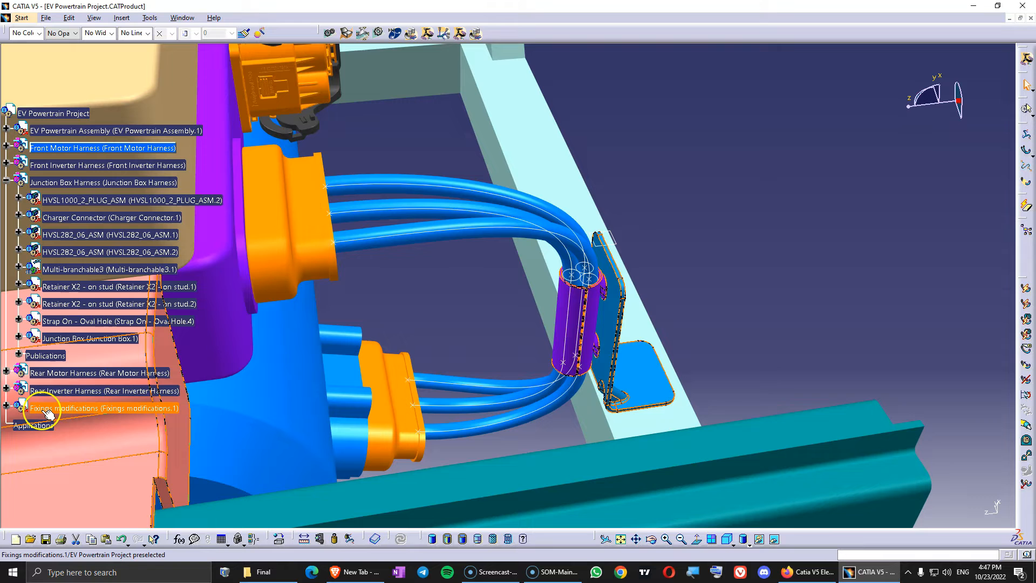
Step: Open Fixings modifications on its own and delete the grommet, channel, strap and retainer bodies
{"action": "right_click", "coordinate": [101, 407]}
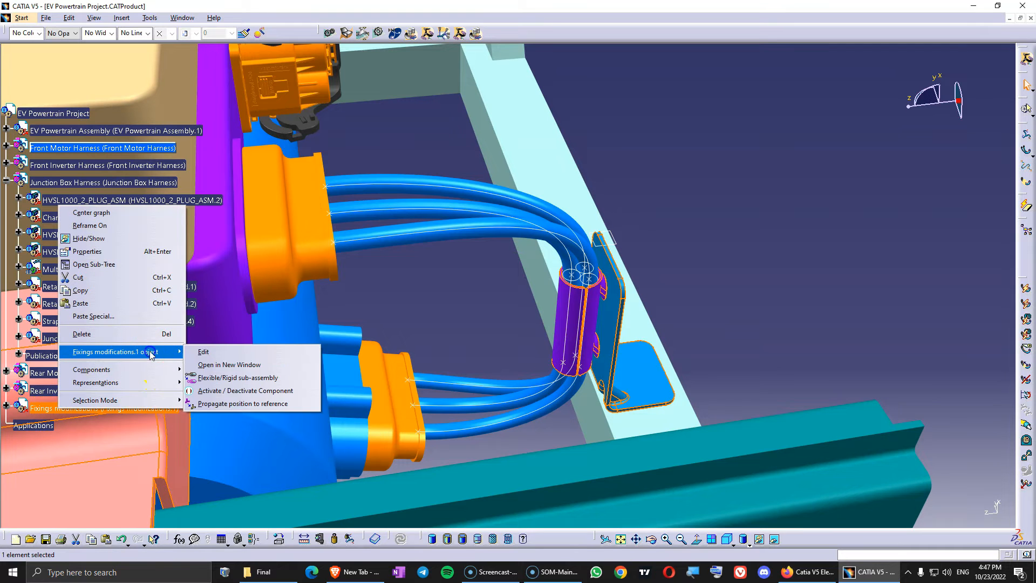
{"action": "left_click", "coordinate": [229, 363]}
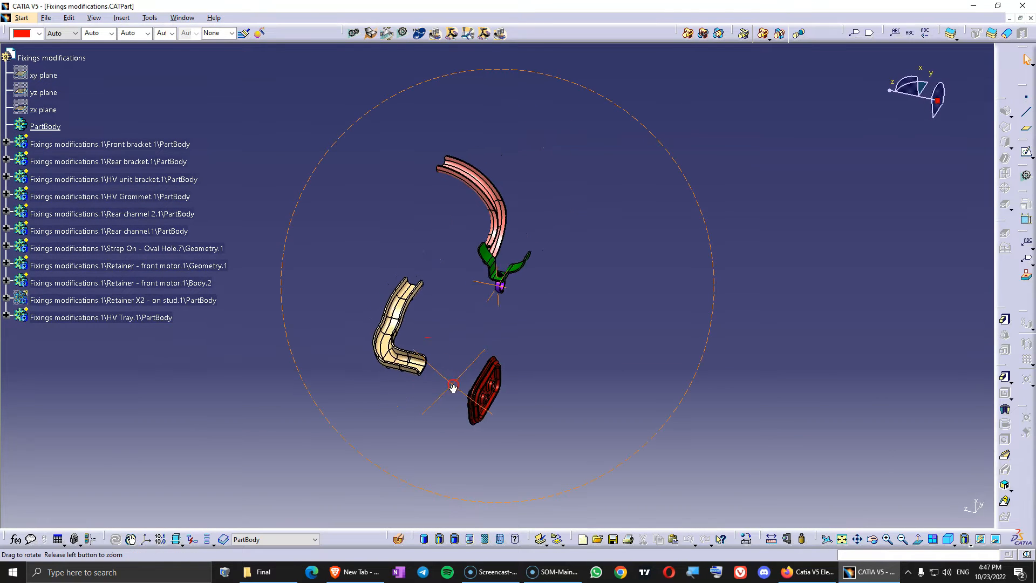
{"action": "left_click", "coordinate": [112, 214]}
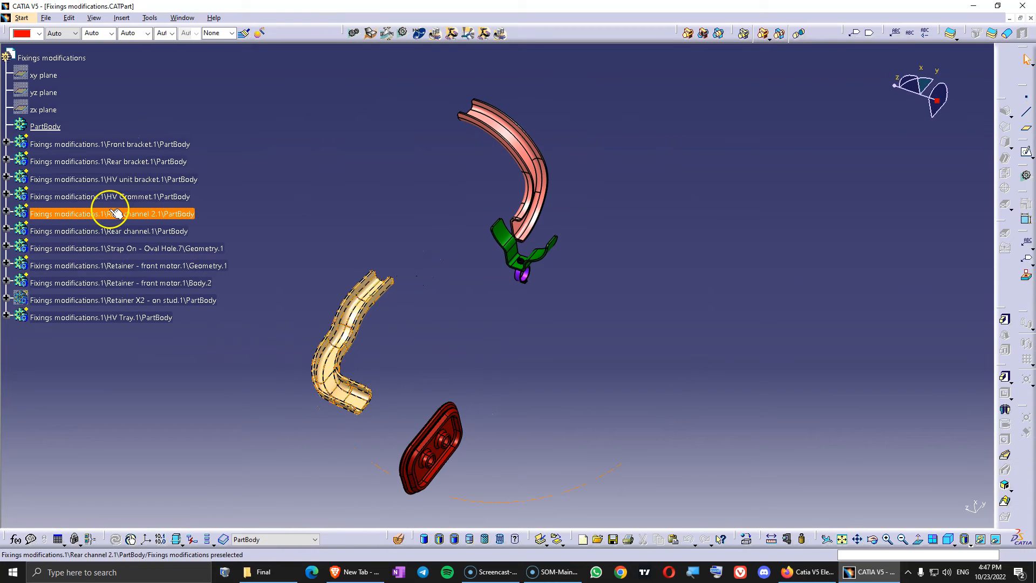
{"action": "left_click", "coordinate": [108, 231]}
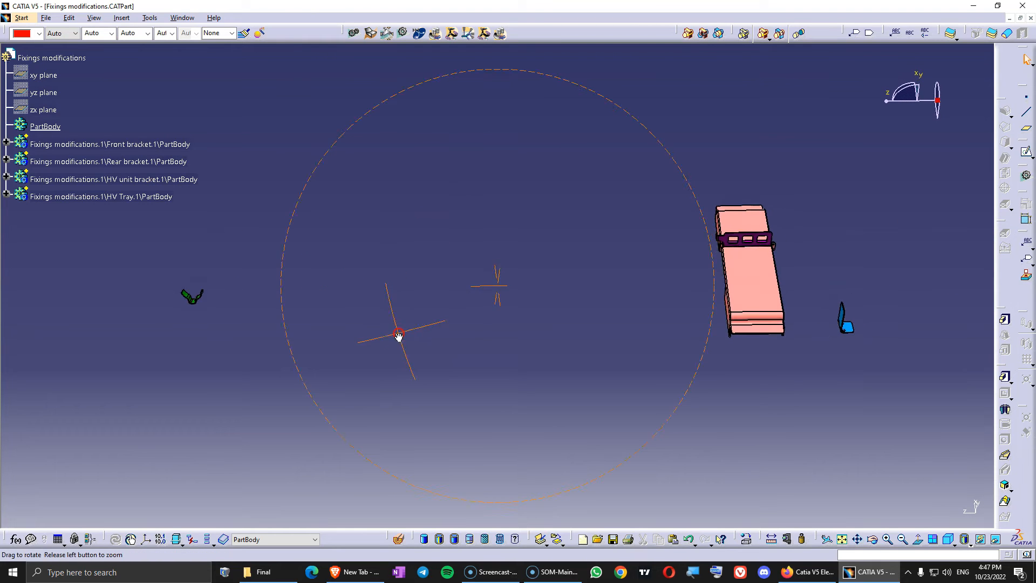
{"action": "left_click", "coordinate": [109, 161]}
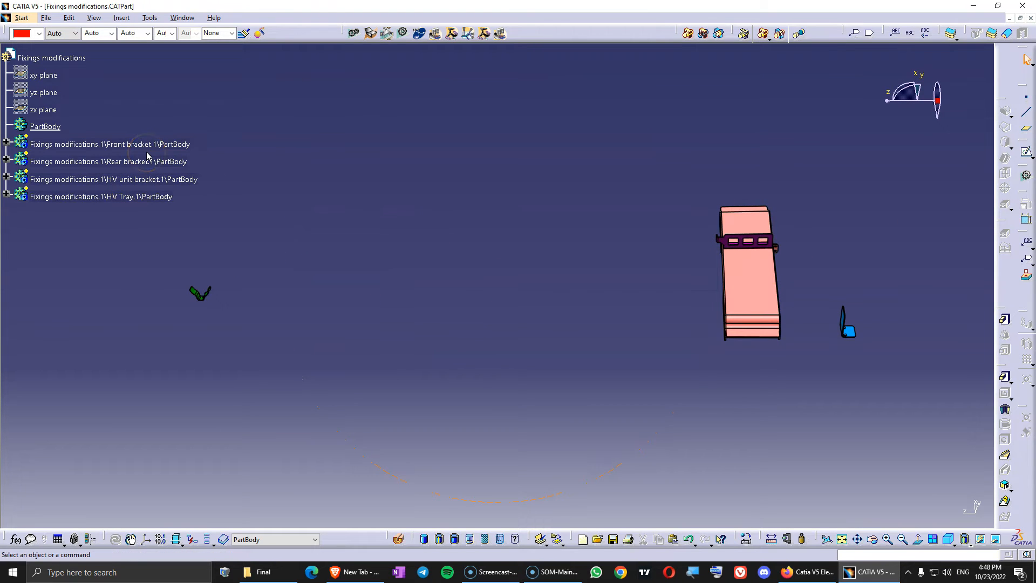
{"action": "left_click", "coordinate": [101, 197]}
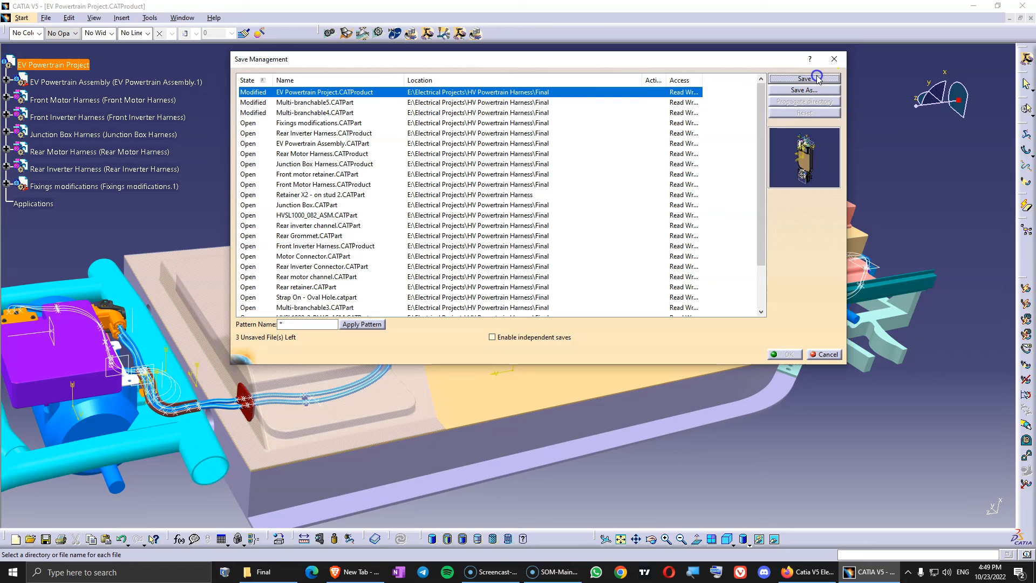
Step: Save all modified EV Powertrain Project files through Save Management
{"action": "left_click", "coordinate": [803, 78]}
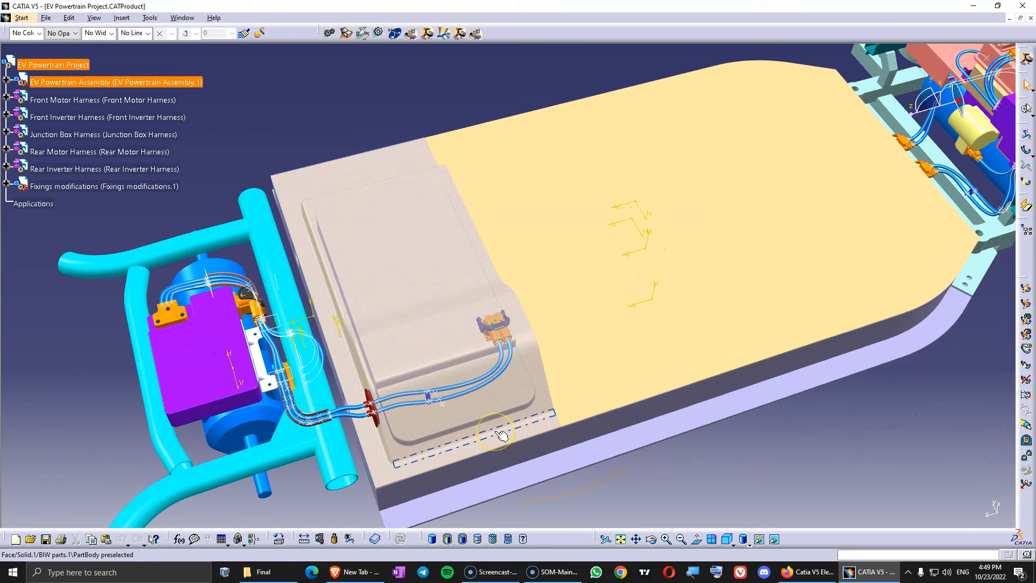
{"action": "mouse_move", "coordinate": [500, 435]}
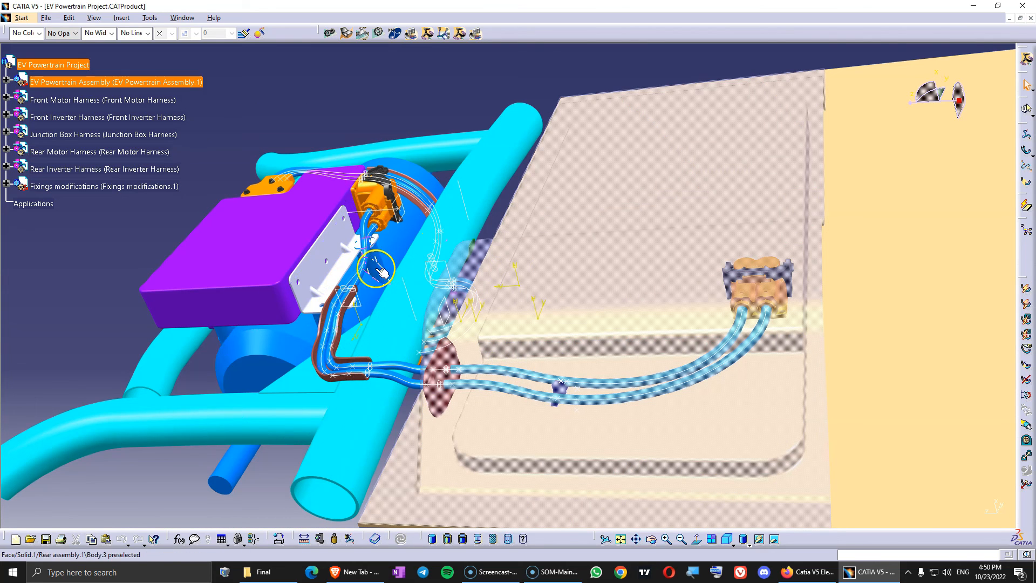
{"action": "mouse_move", "coordinate": [466, 311]}
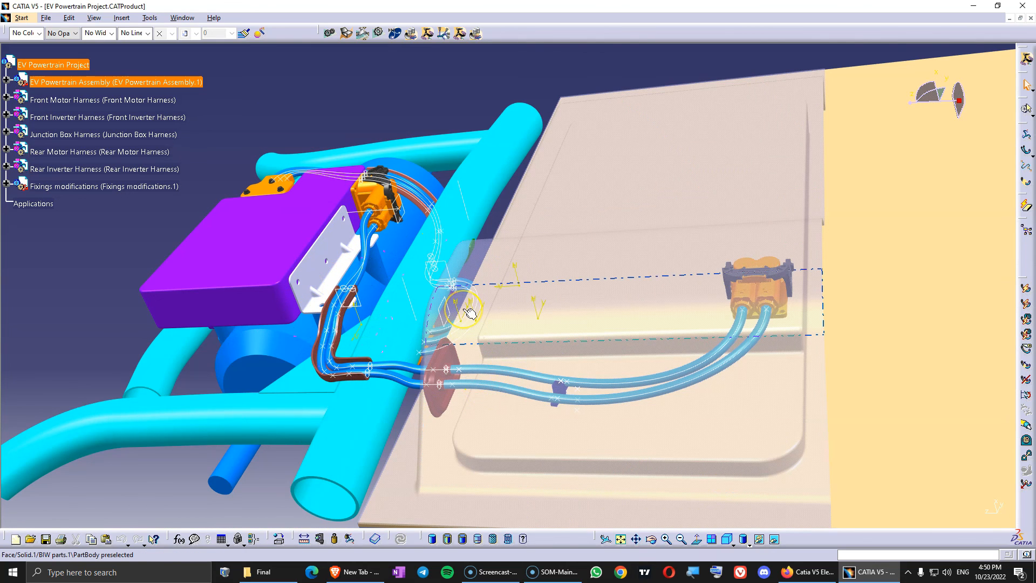